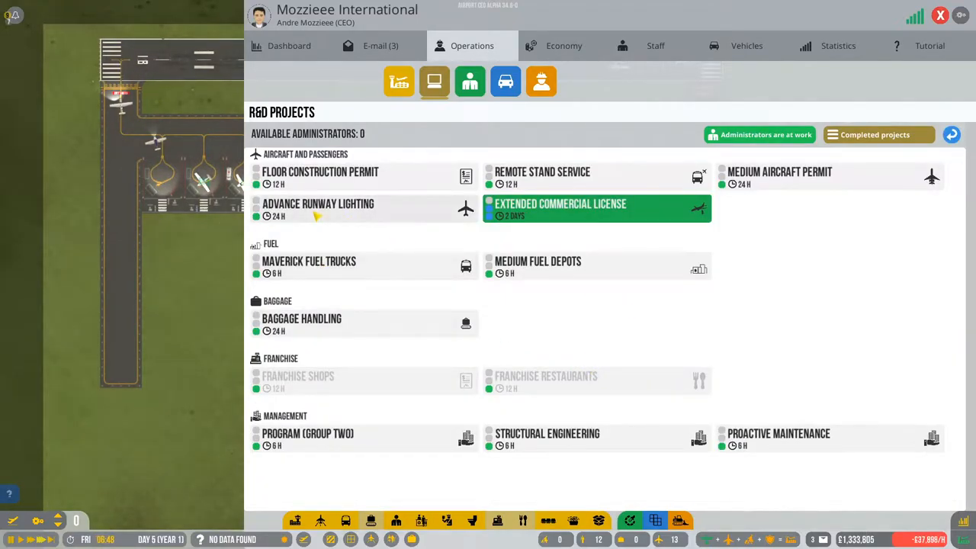
Step: Open the Advance Runway Lighting brief and start the research project
left_click(318, 210)
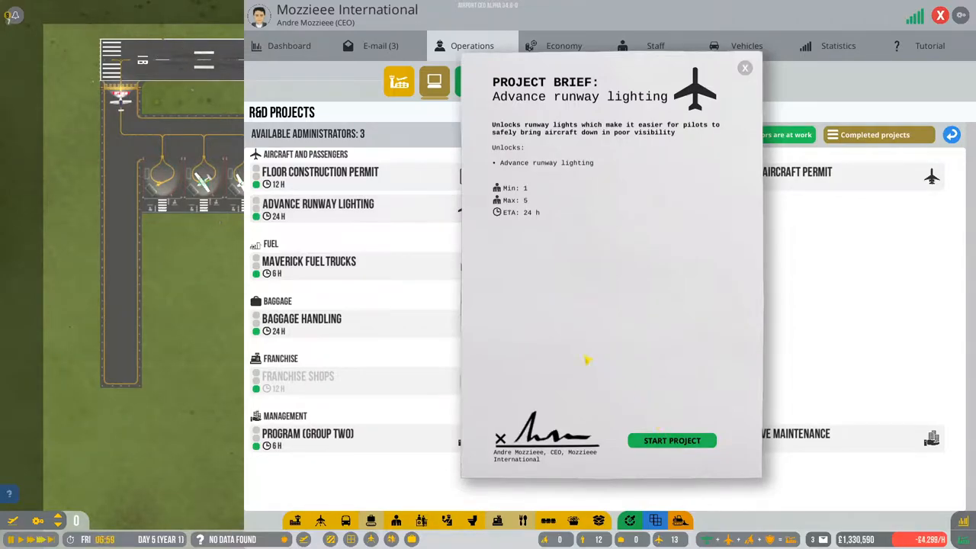
left_click(671, 440)
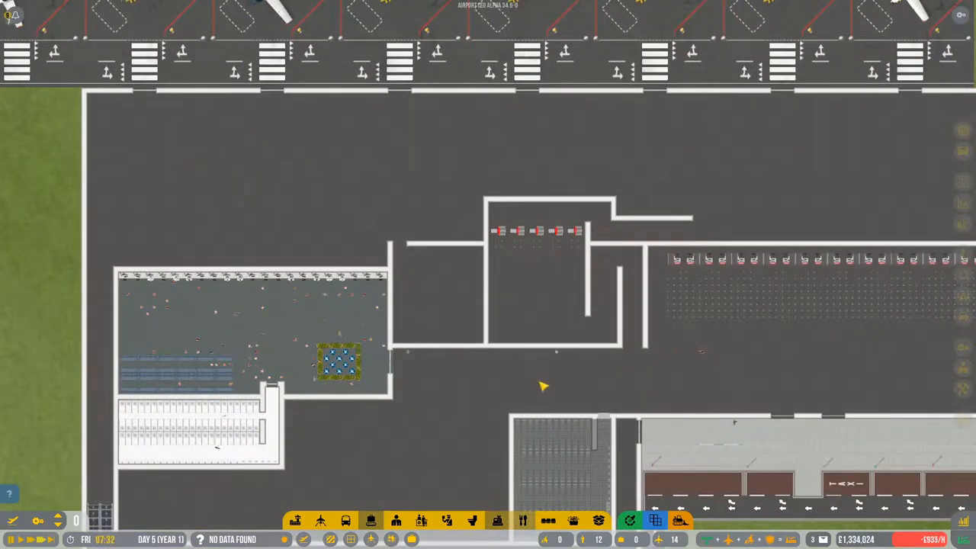
Step: Draw walls enclosing a small room against the terminal's top wall
left_click(420, 521)
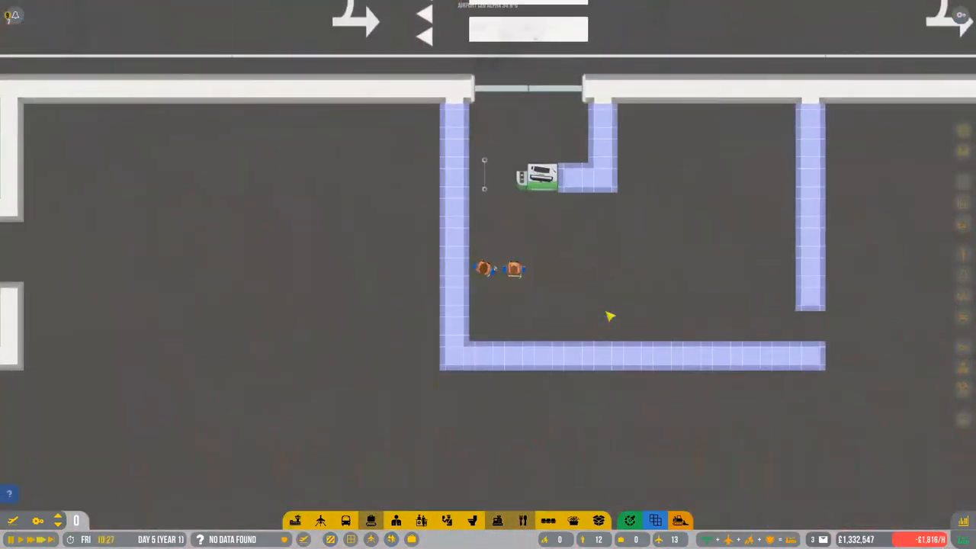
scroll("down", 3)
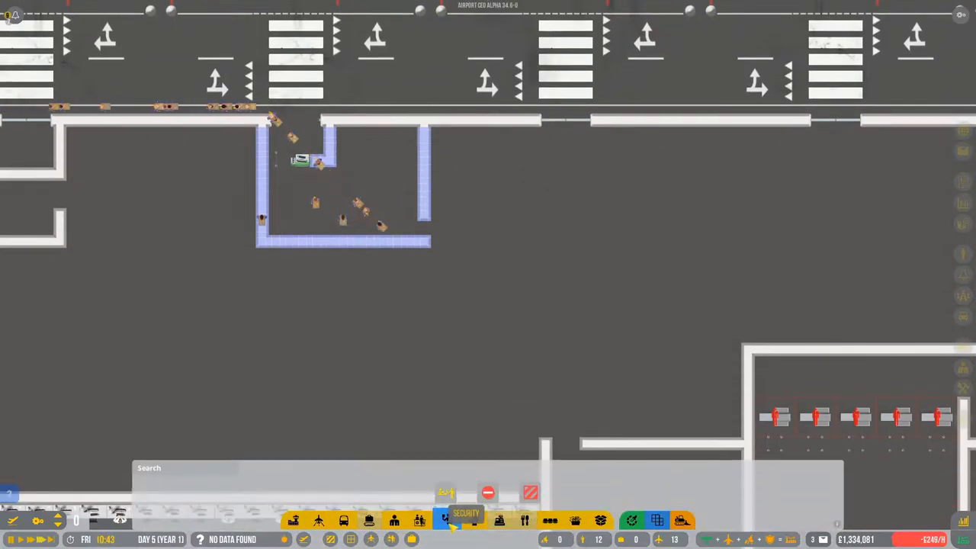
Step: Open the Security build items and position a £250 object against an interior wall
left_click(421, 520)
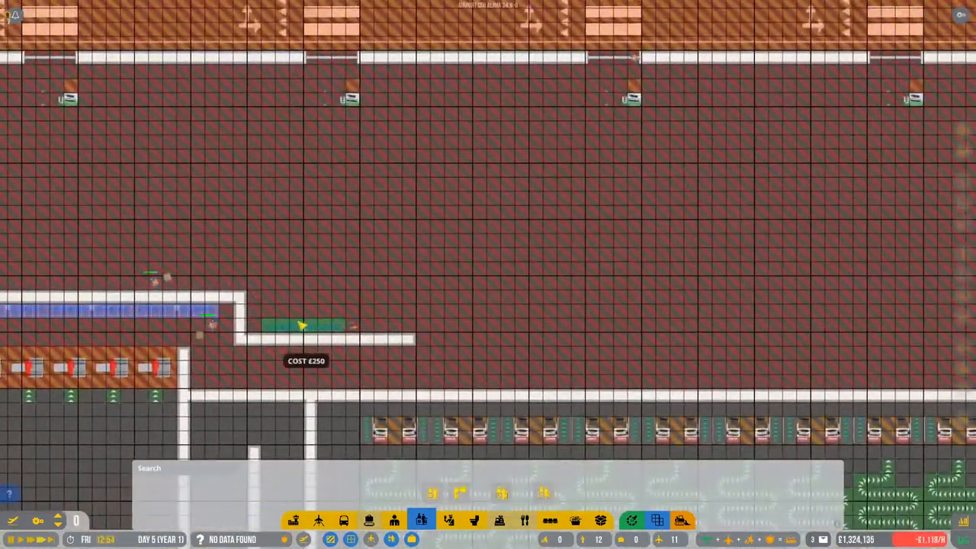
mouse_move(385, 328)
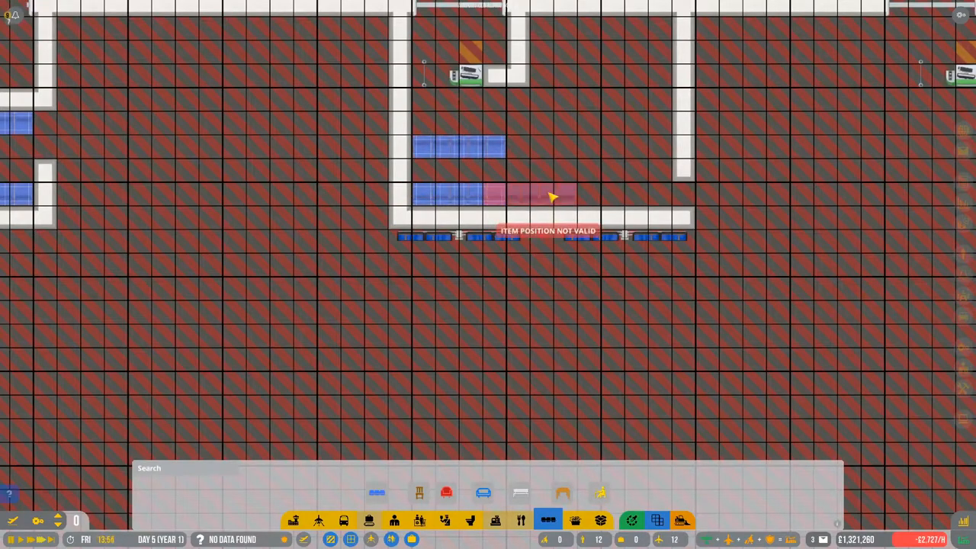
Step: Place a second row of blue benches inside the small room
left_click(553, 148)
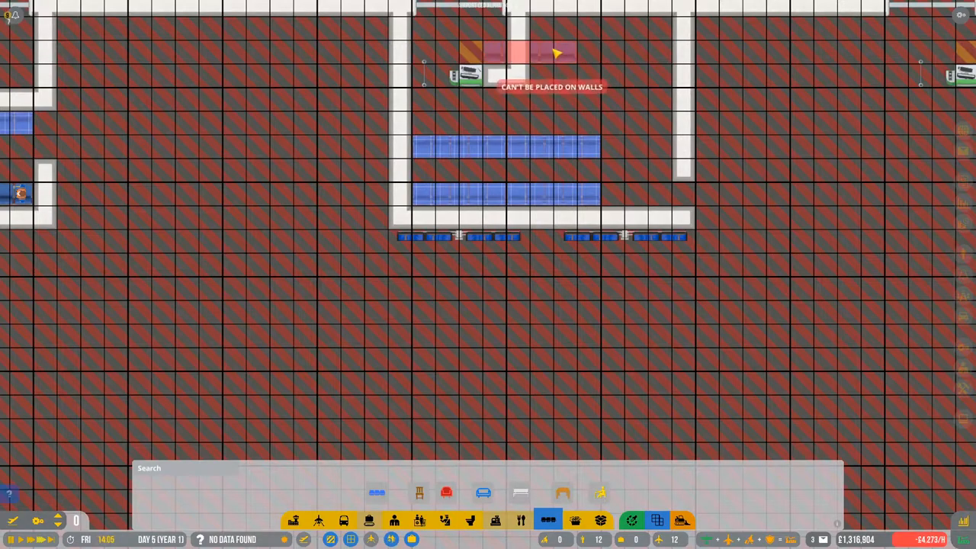
mouse_move(663, 76)
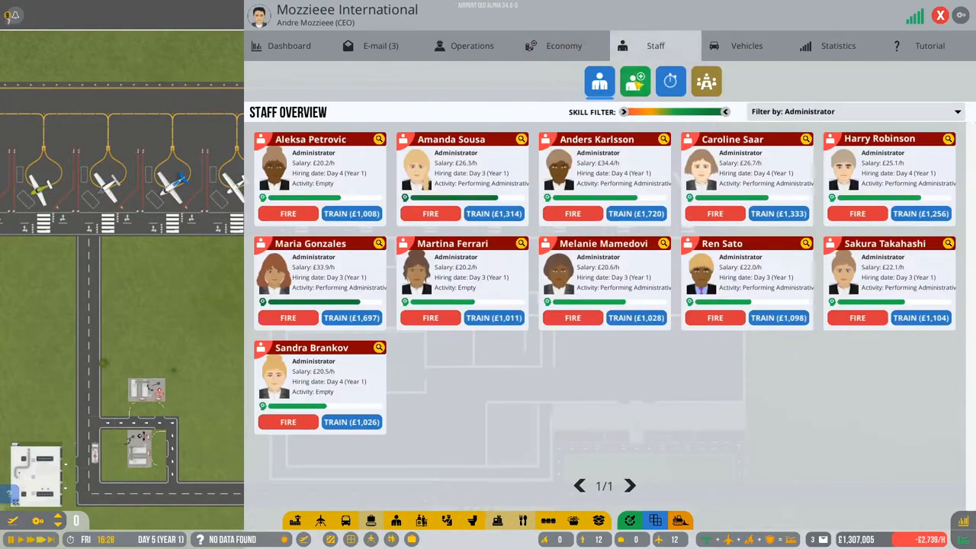
Step: Filter the applicants to Executives and hire Mitchell Harris as COO
left_click(635, 80)
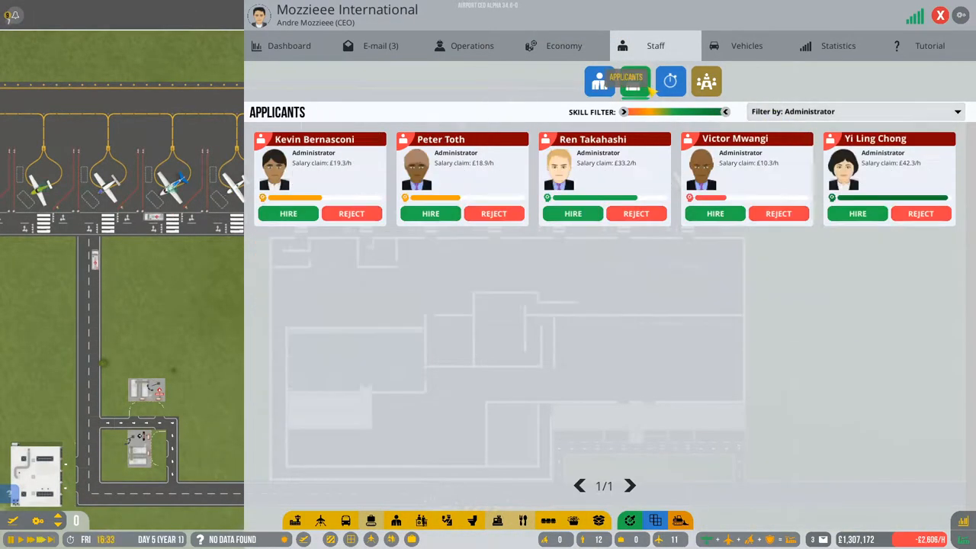
left_click(635, 82)
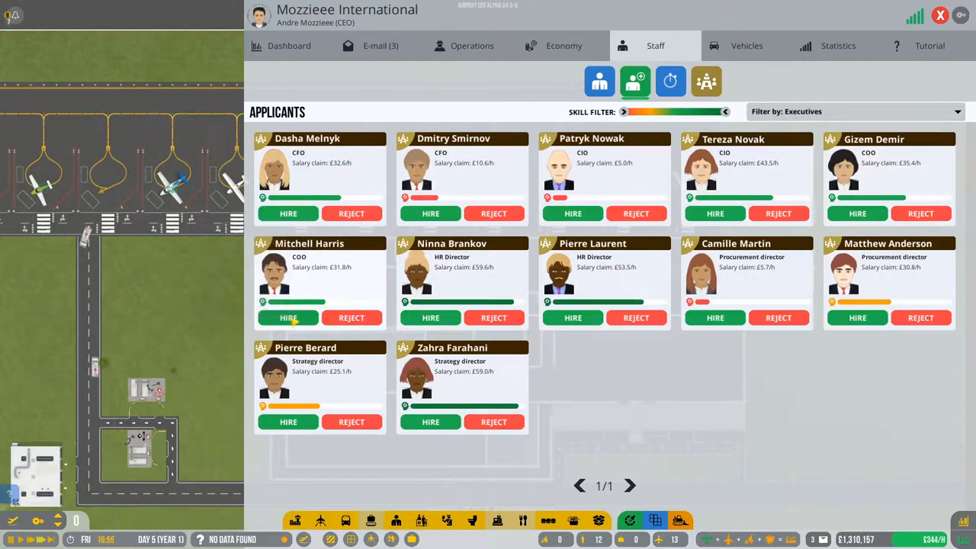
left_click(288, 317)
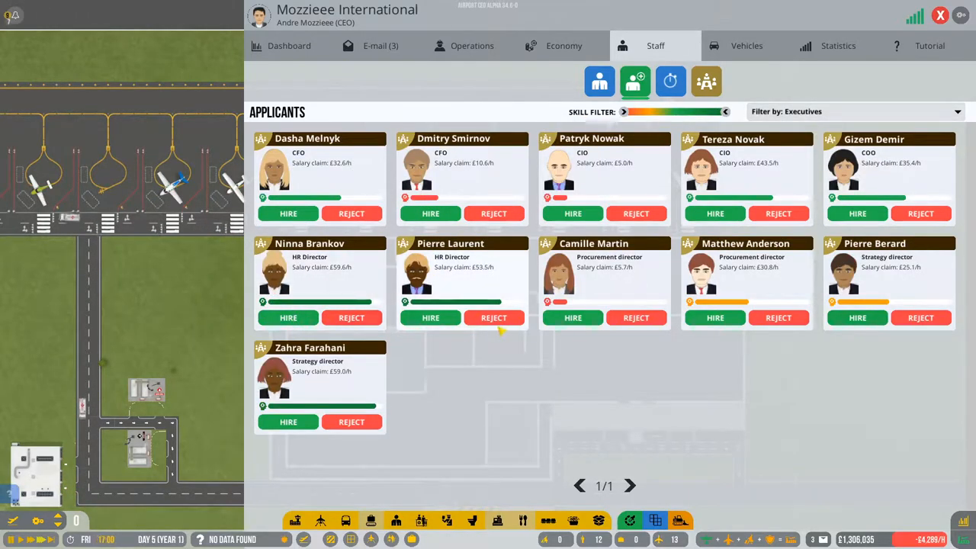
mouse_move(474, 280)
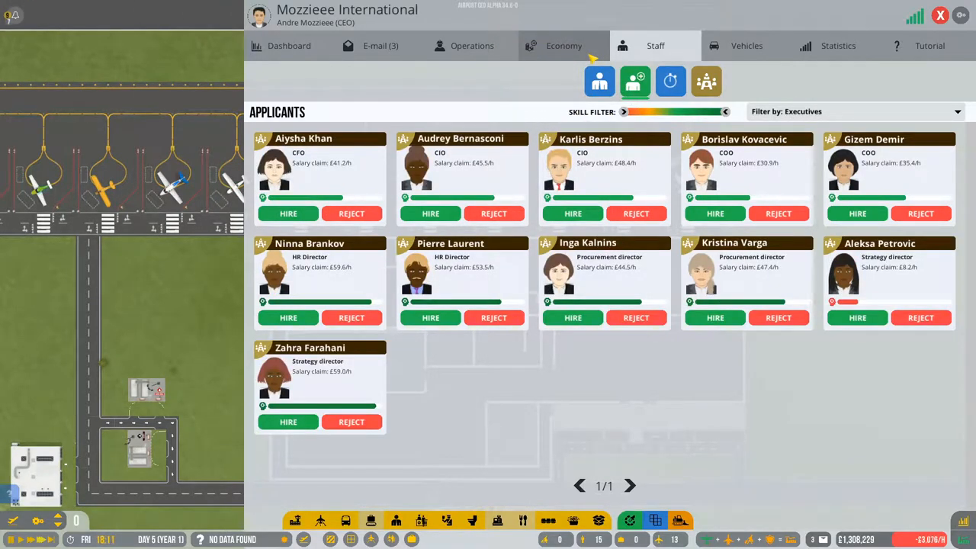
Step: Check R&D project progress, then change the job-type filter on Staff applicants
left_click(472, 45)
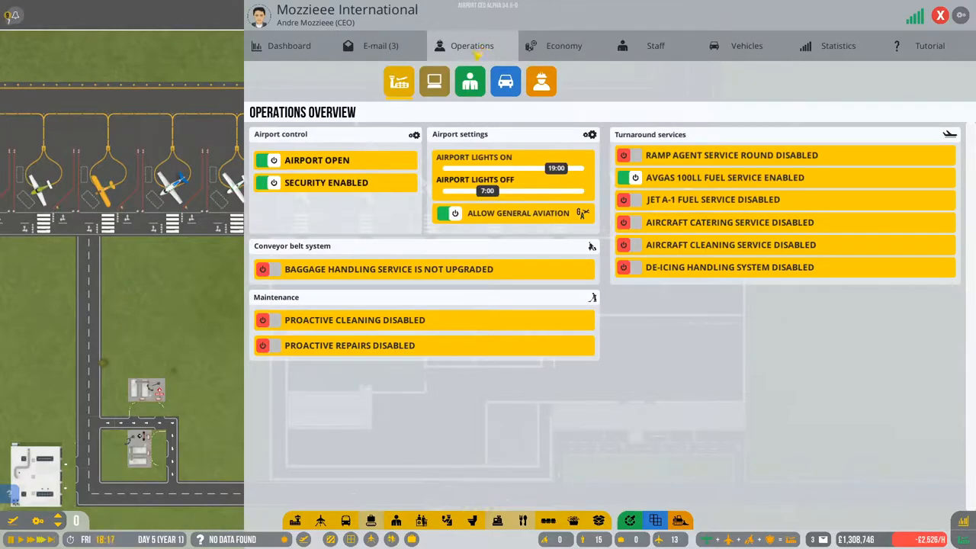
left_click(433, 81)
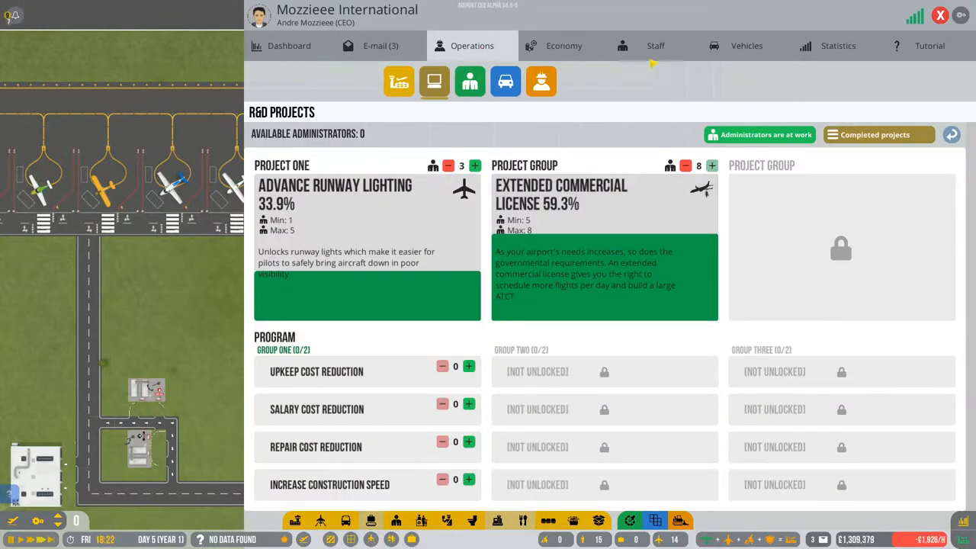
left_click(655, 45)
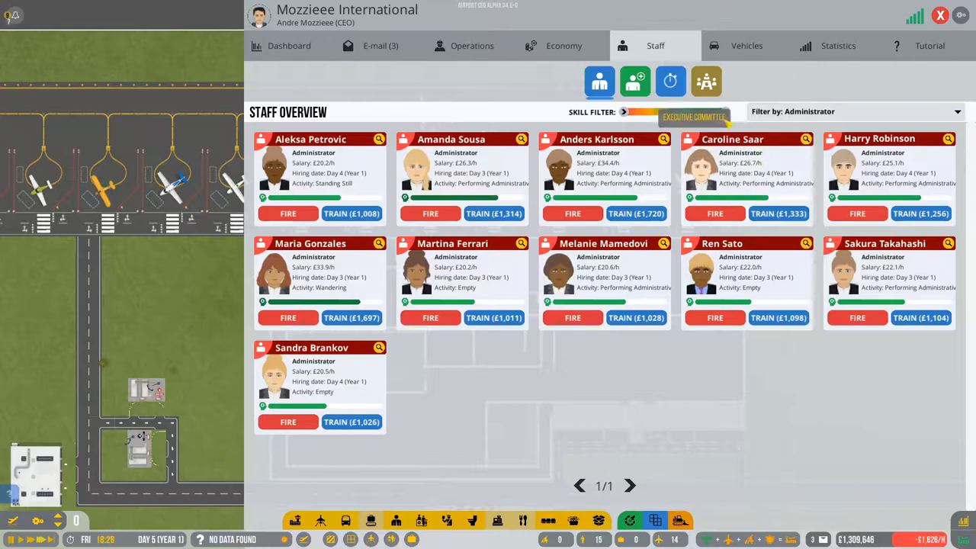
left_click(634, 82)
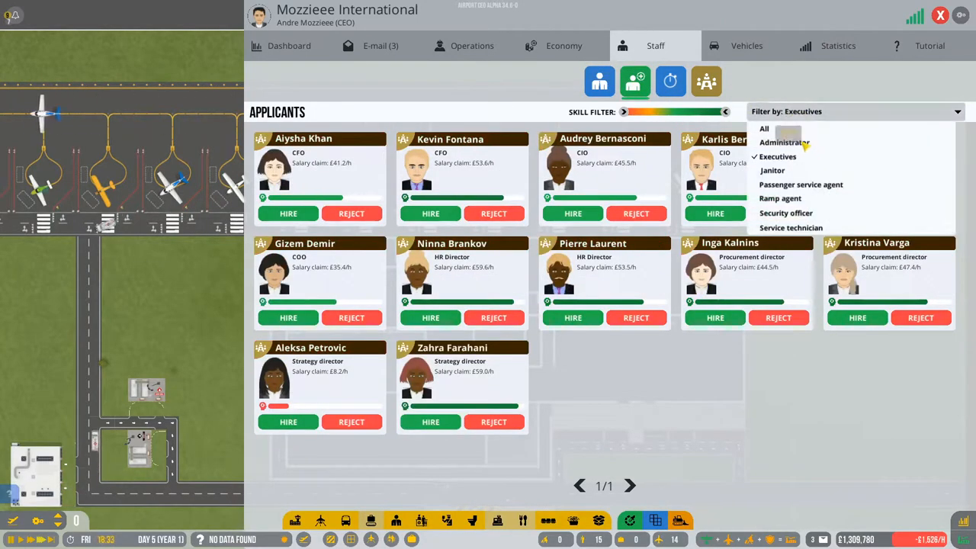
left_click(784, 142)
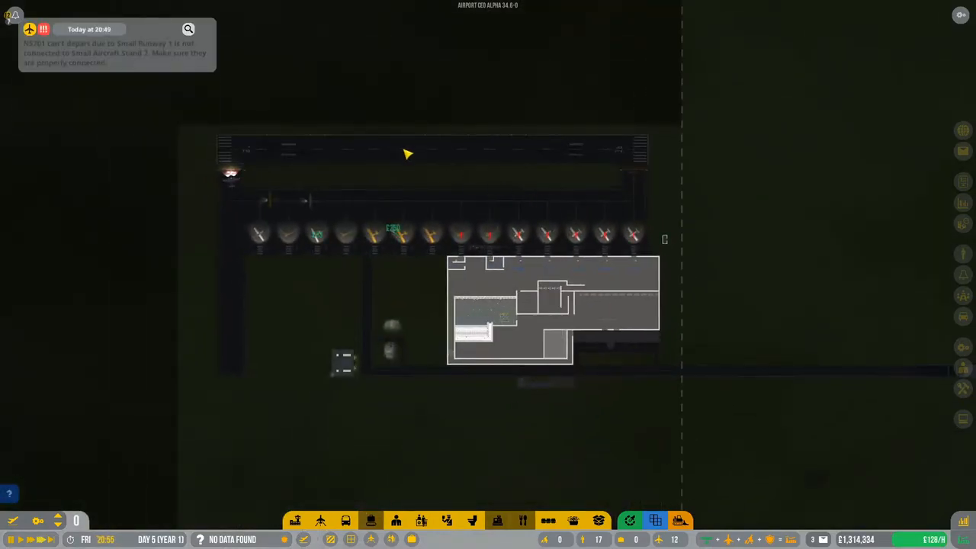
Step: Dismiss the settings menu and view Tutorial 2 step 5/6 about hiring staff
left_click(408, 152)
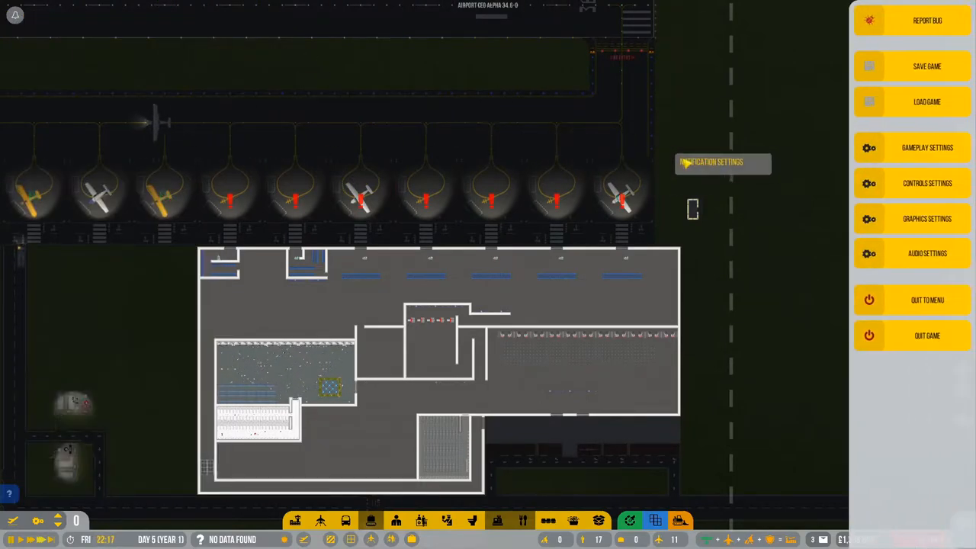
left_click(556, 190)
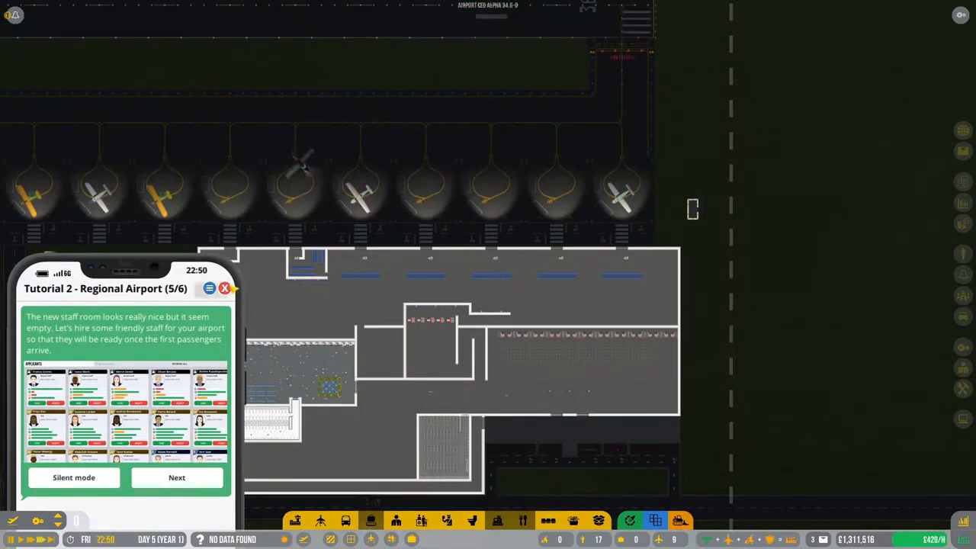
left_click(177, 478)
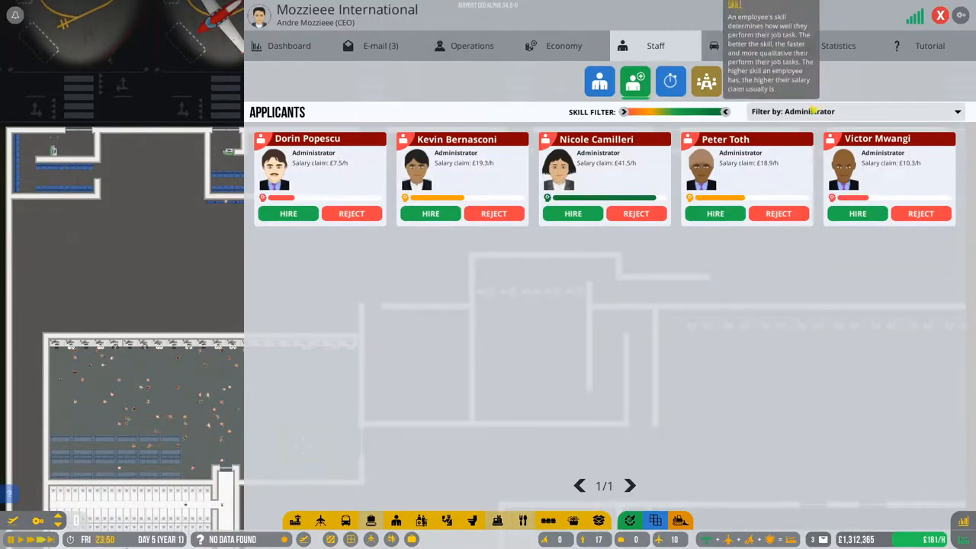
Step: Filter applicants to janitors and hire the more skilled janitor
left_click(854, 111)
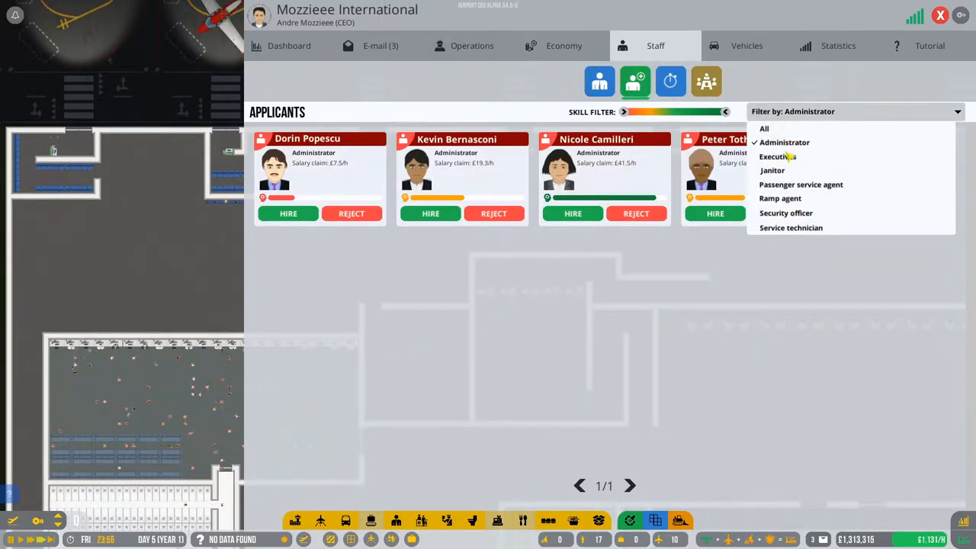
left_click(772, 170)
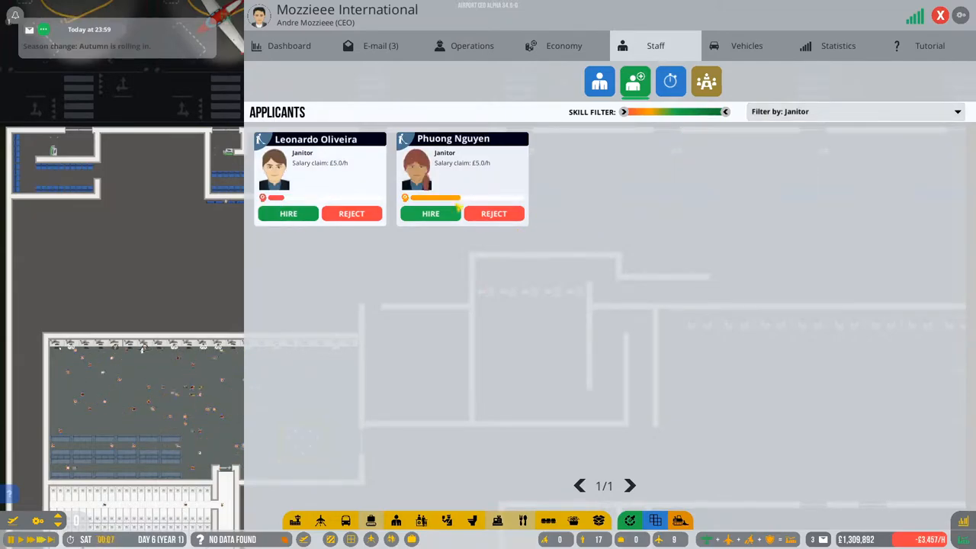
left_click(854, 111)
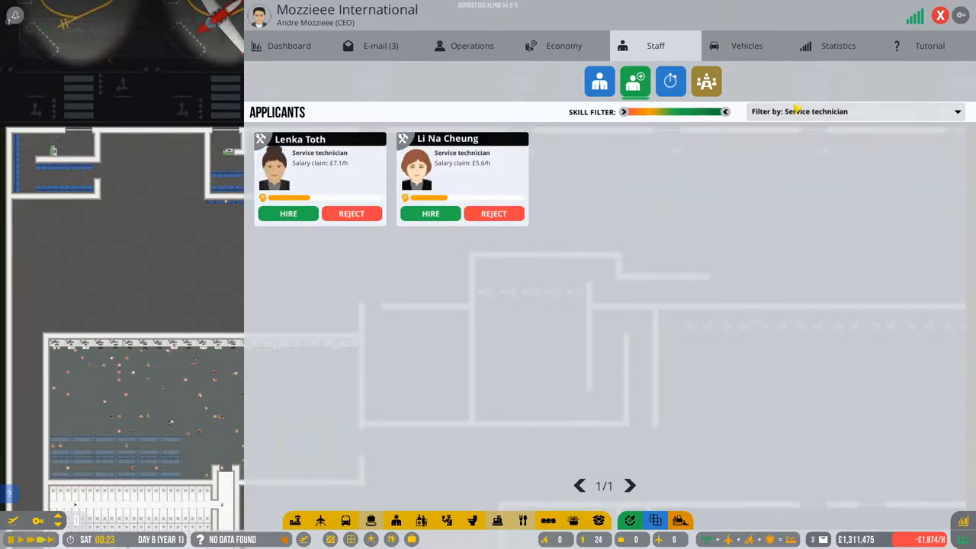
Step: Filter applicants to security officers and reject the two low-skilled candidates
left_click(854, 111)
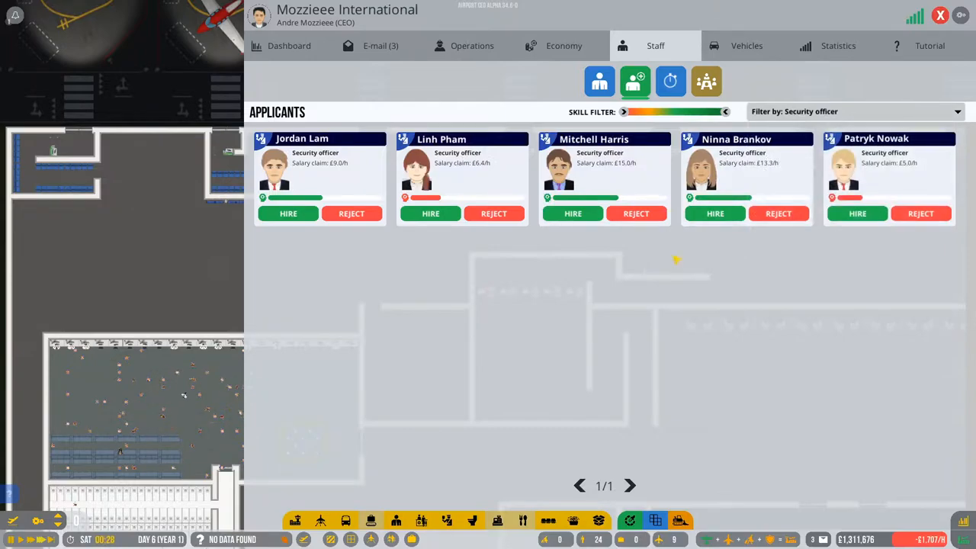
left_click(493, 213)
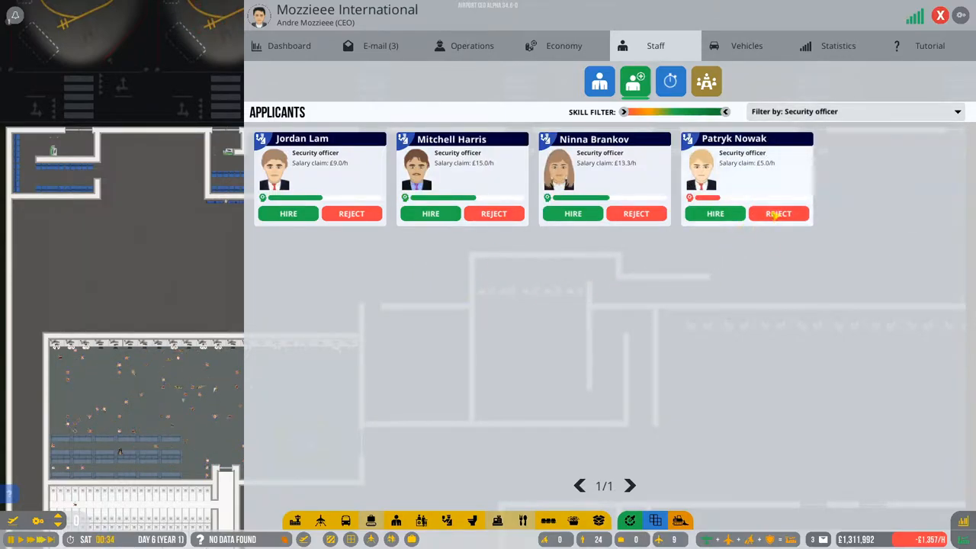
left_click(777, 214)
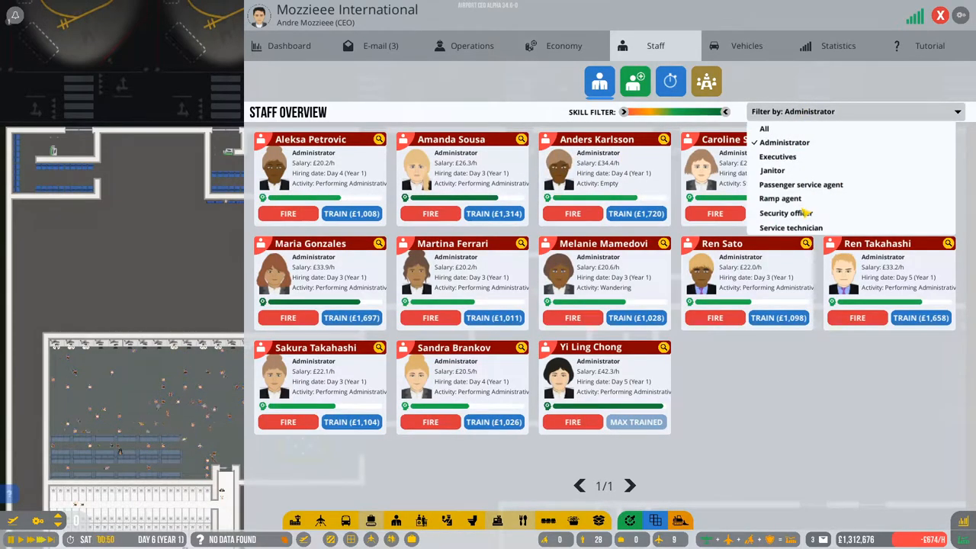
Step: List security officers, fully train them, and train the newly hired officer after checking applicants
left_click(785, 213)
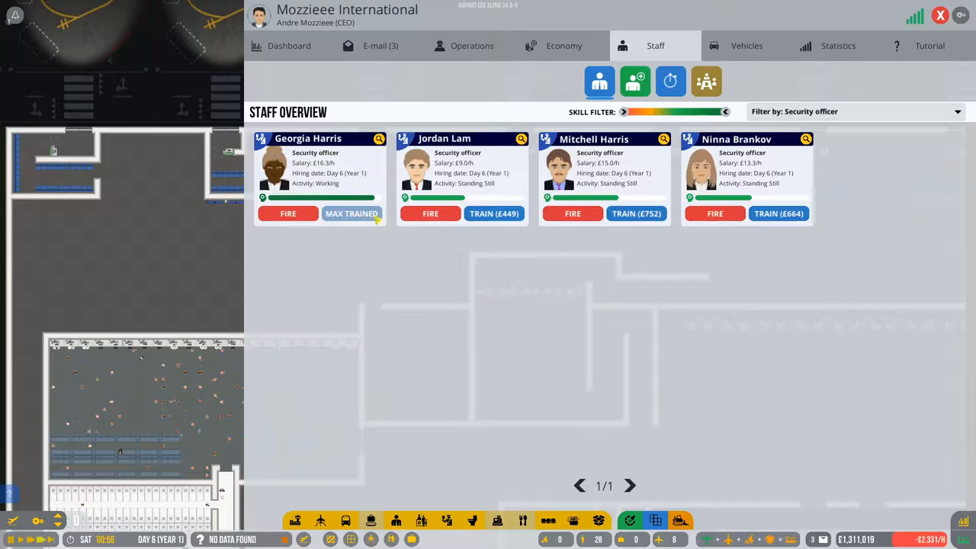
left_click(636, 213)
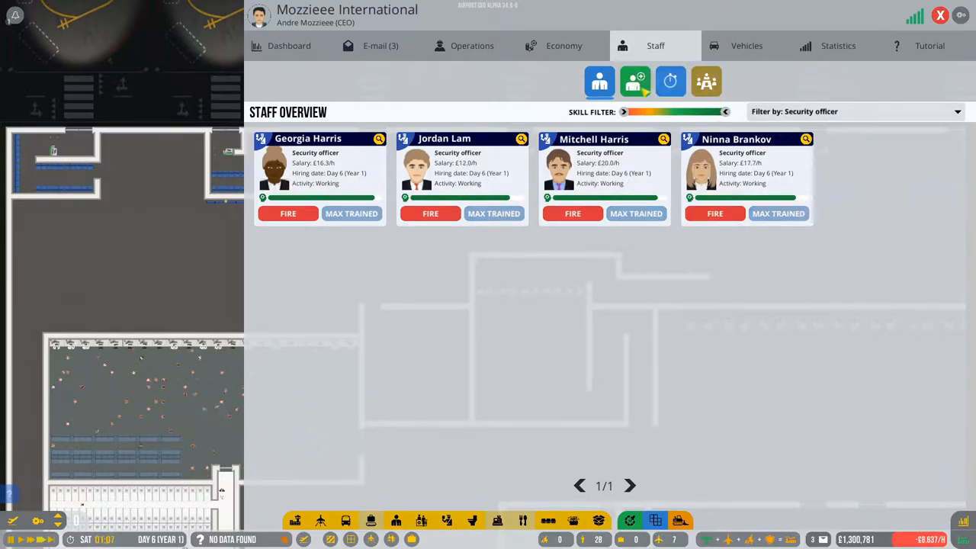
left_click(635, 81)
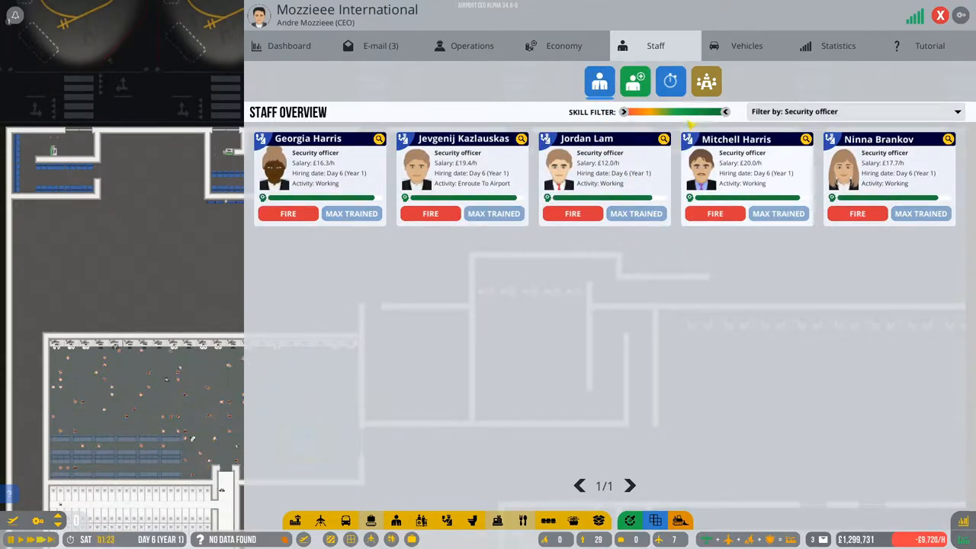
left_click(634, 80)
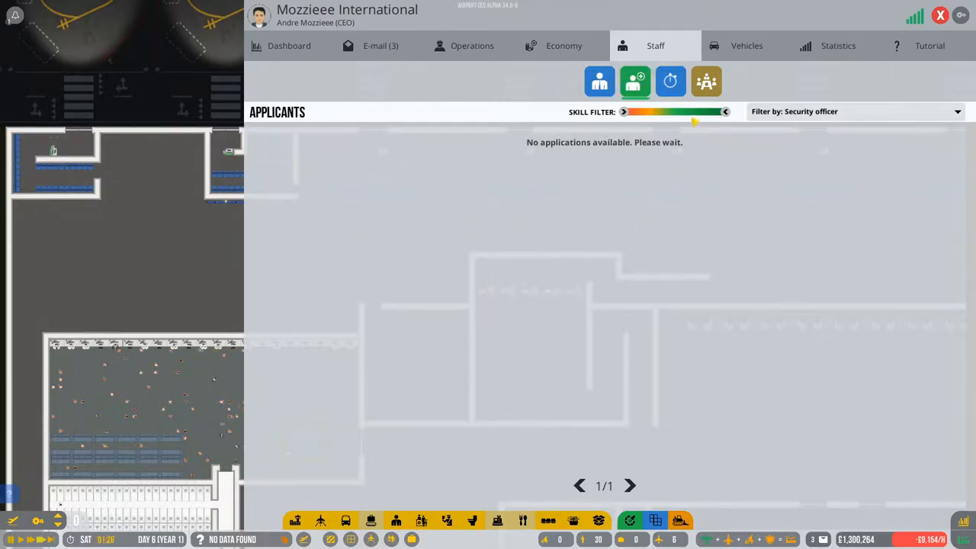
left_click(599, 82)
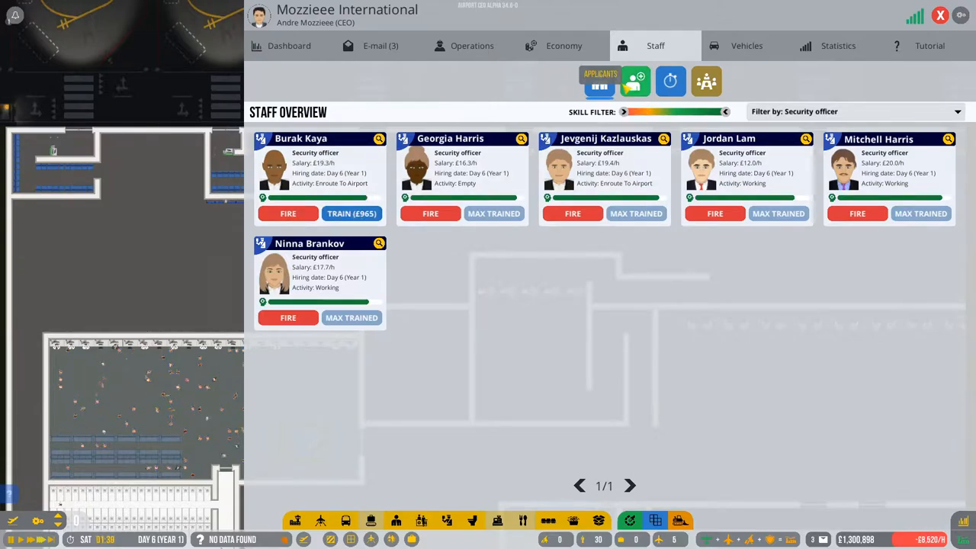
left_click(599, 80)
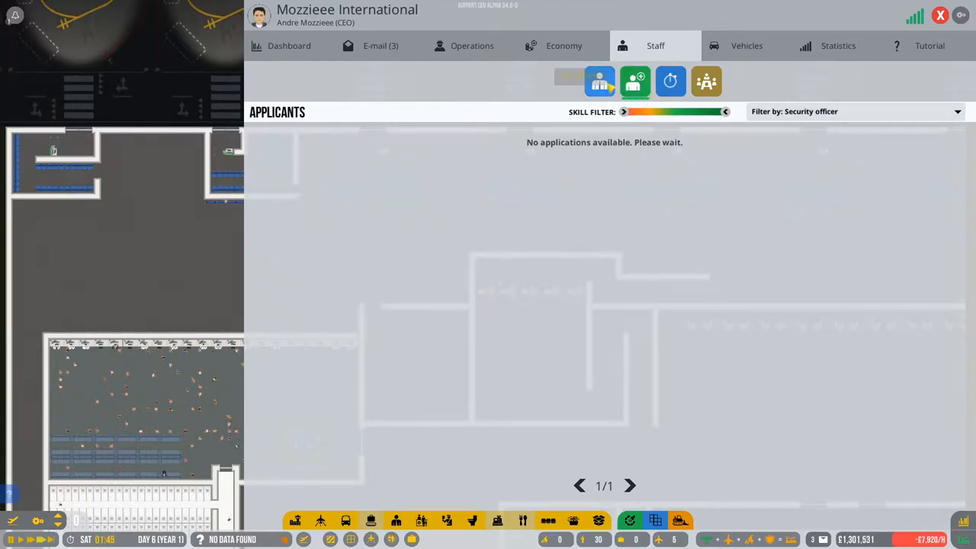
left_click(599, 82)
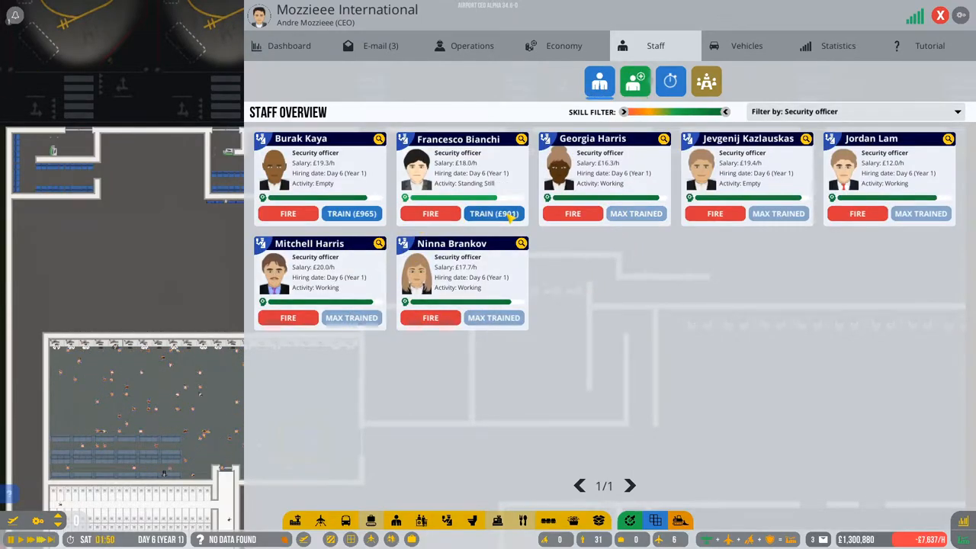
left_click(493, 214)
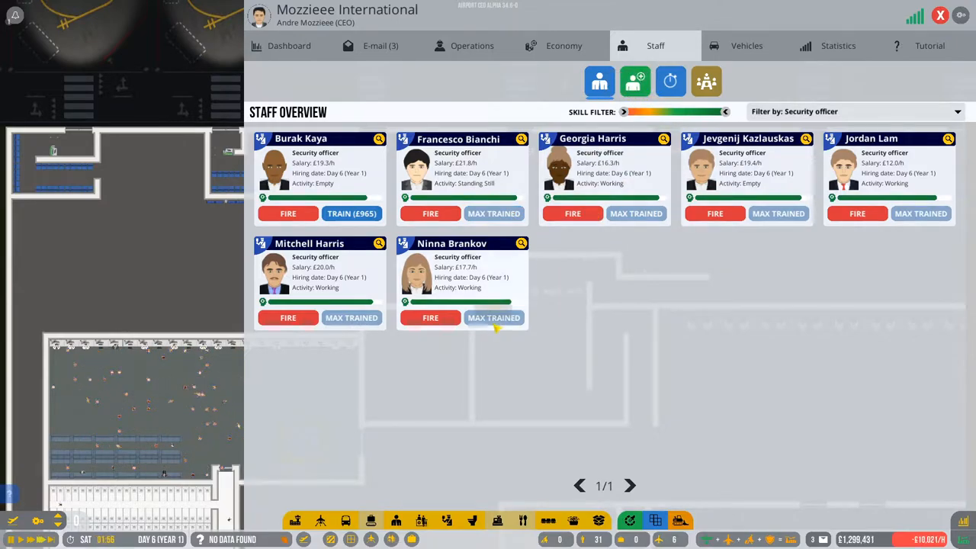
left_click(633, 81)
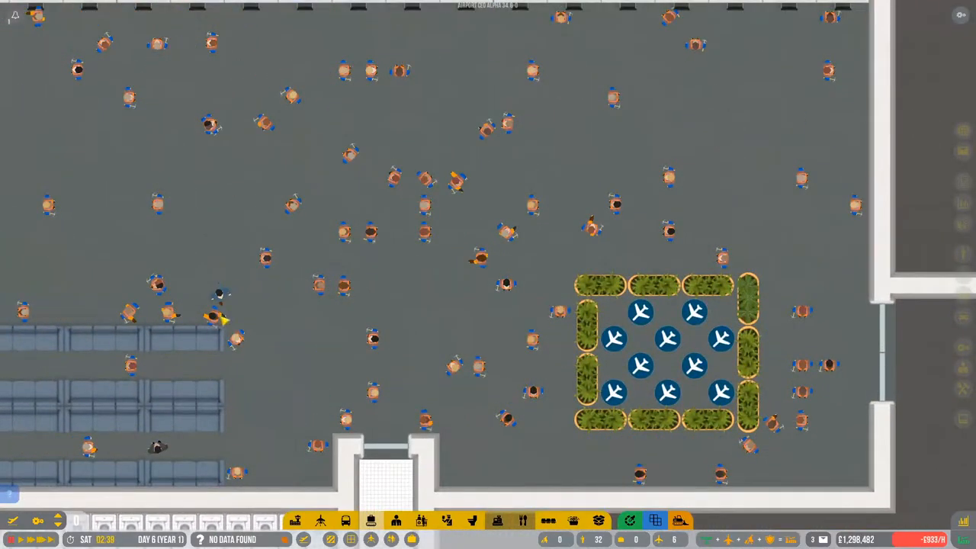
Step: Close the staff screen and zoom into the crowded terminal hall
left_click(221, 321)
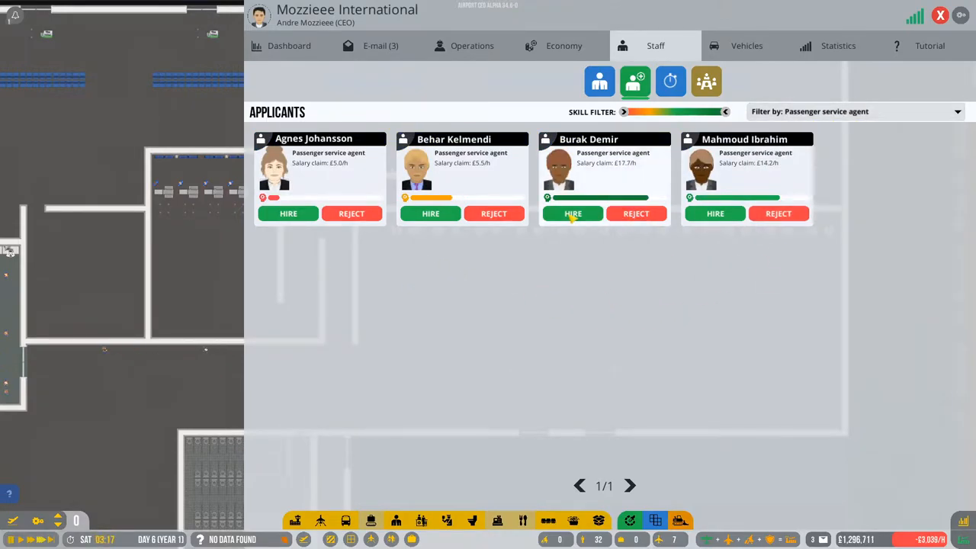
Step: Hire a skilled passenger service agent applicant and fully train a passenger service agent
left_click(572, 213)
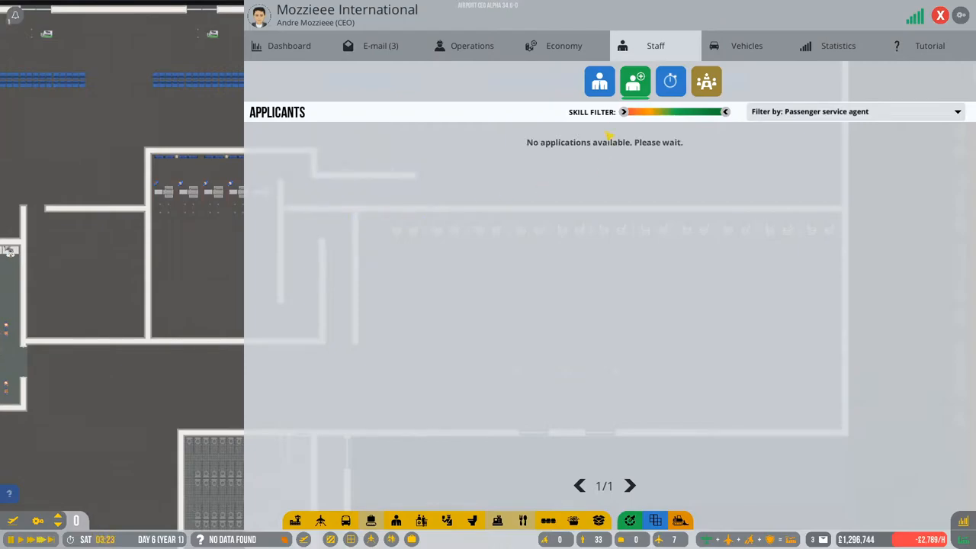
left_click(599, 81)
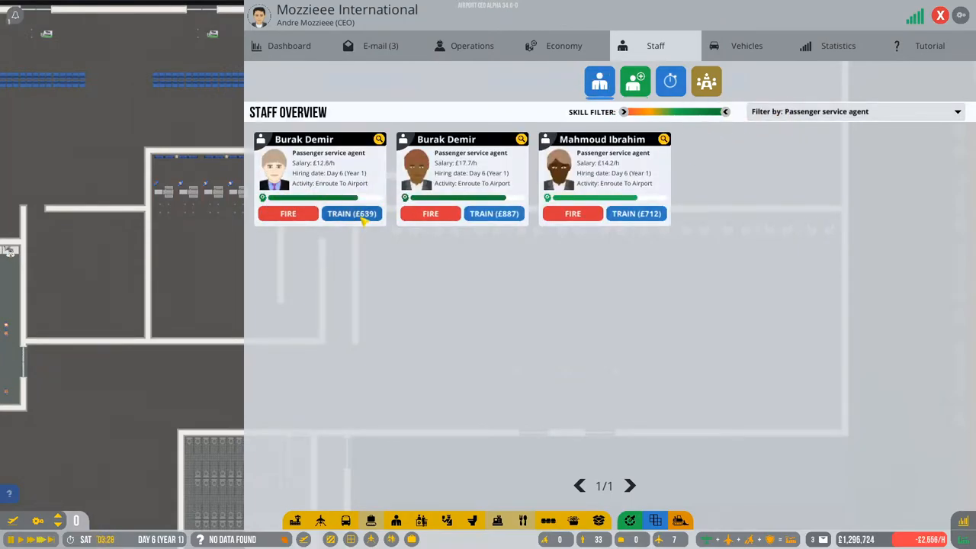
left_click(352, 214)
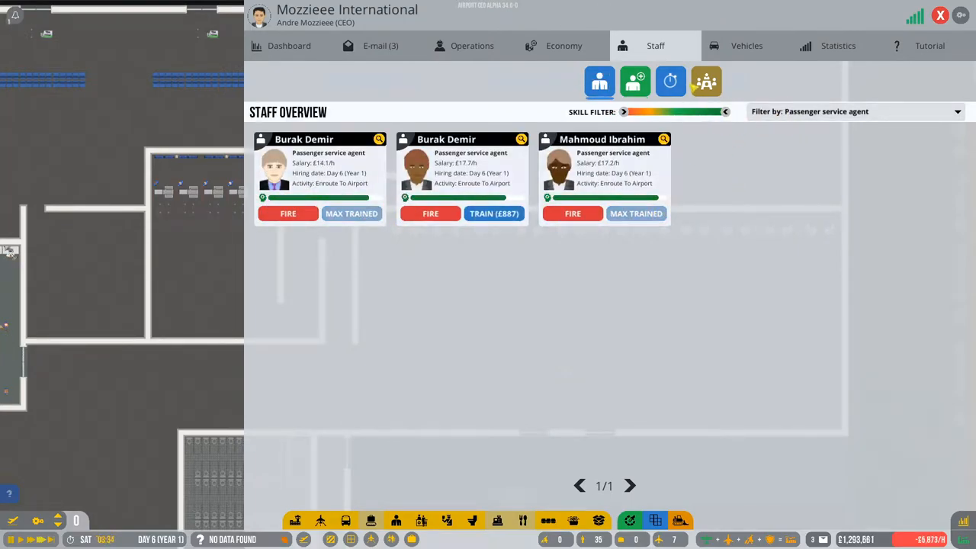
left_click(634, 82)
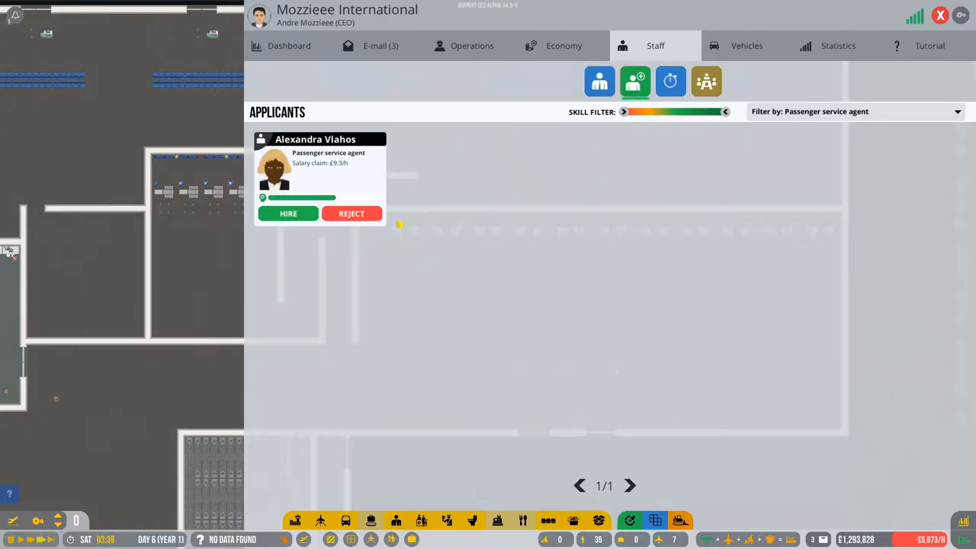
left_click(599, 81)
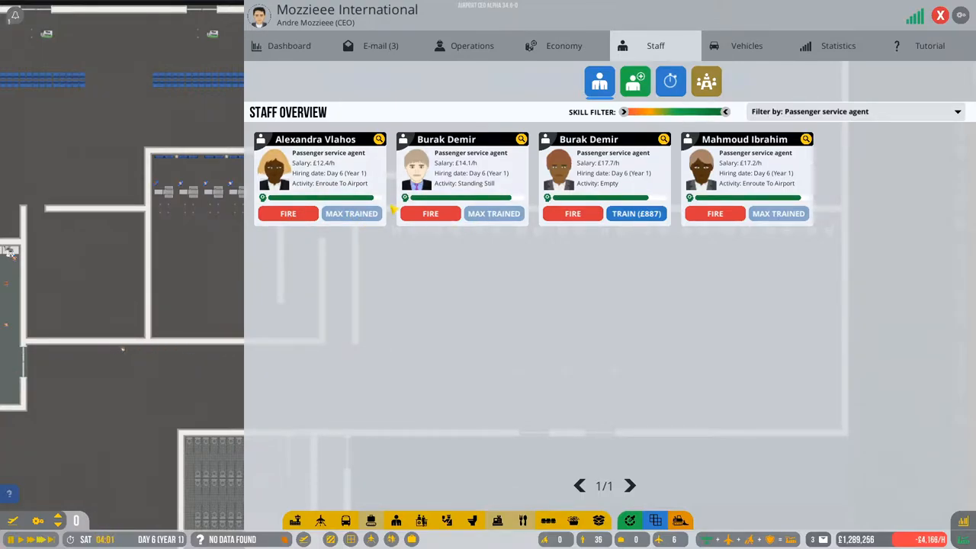
mouse_move(317, 167)
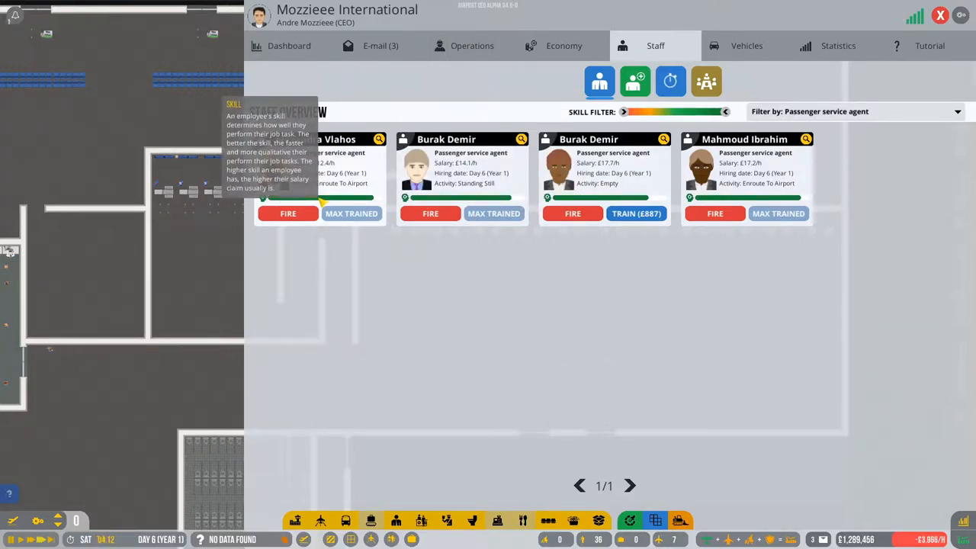
Step: Fully train the new agent, review the waiting applicants, and hire Hai Pham
left_click(634, 82)
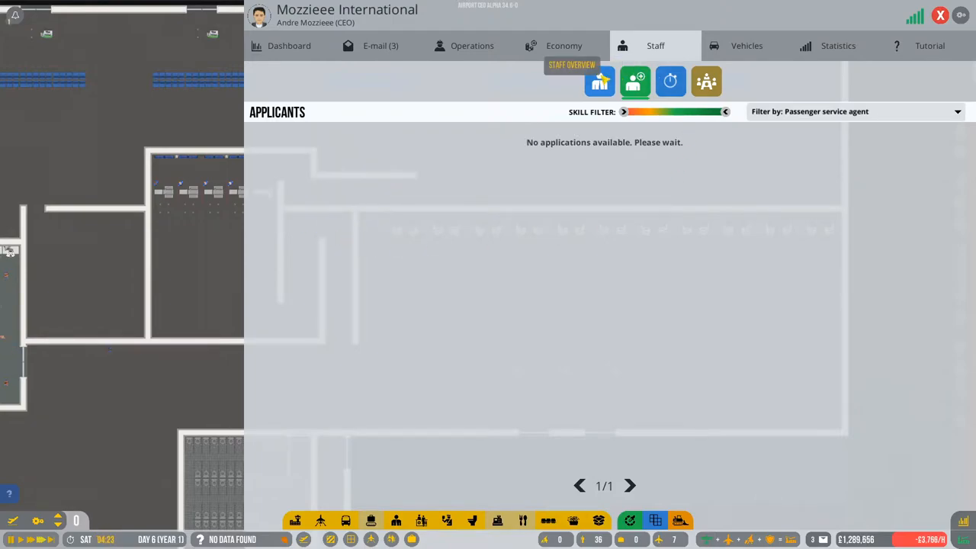
left_click(599, 82)
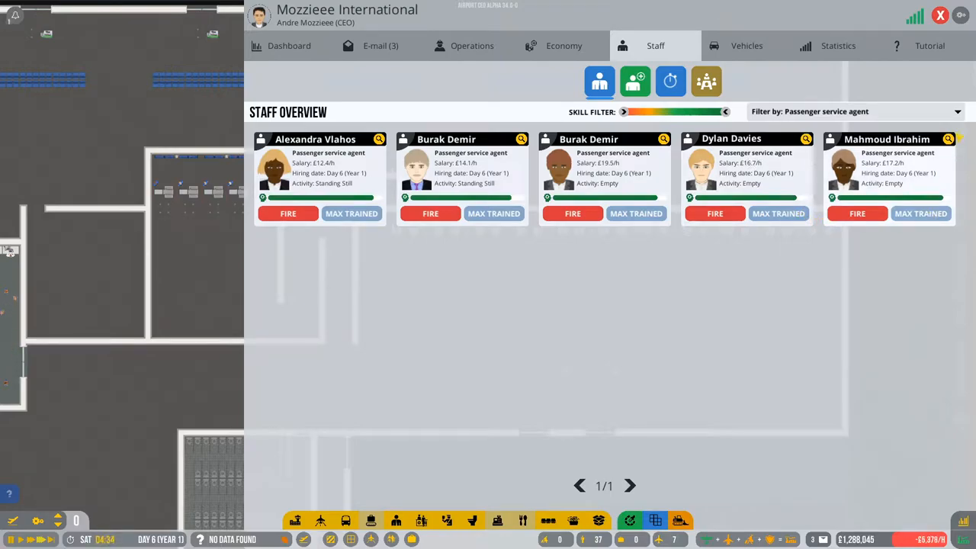
left_click(634, 81)
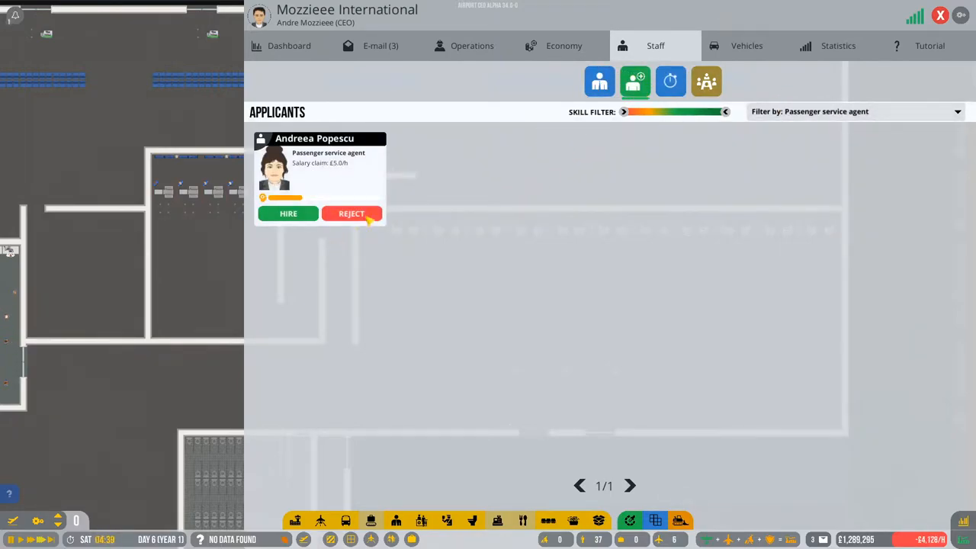
left_click(352, 213)
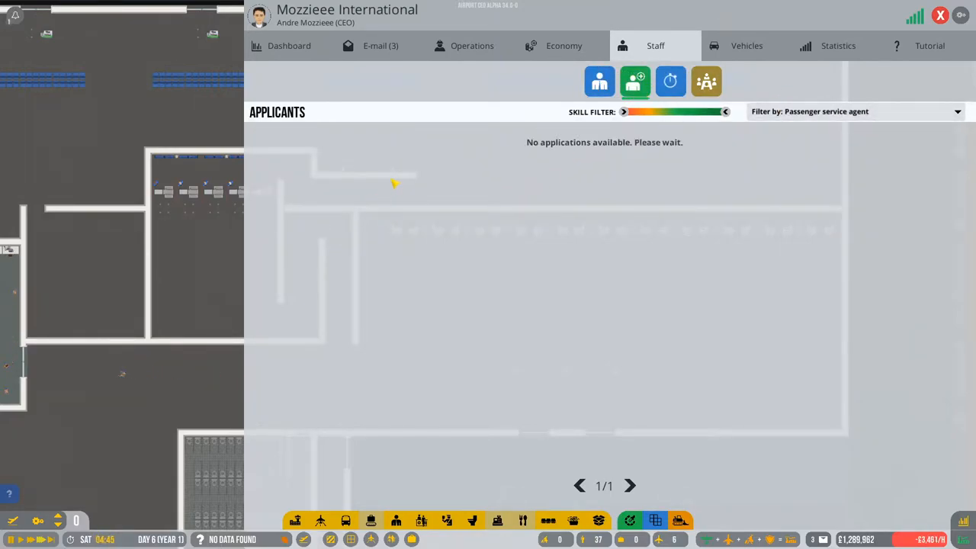
mouse_move(656, 46)
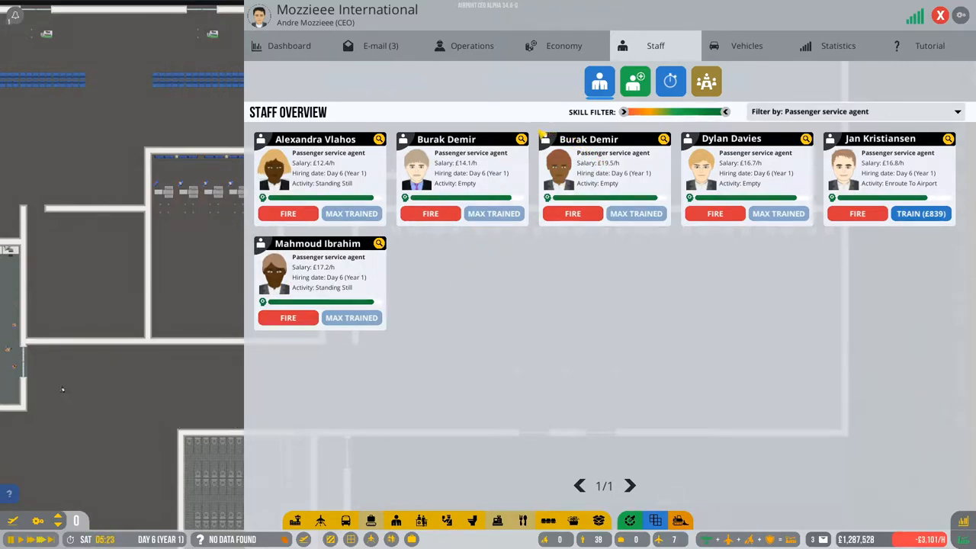
left_click(635, 81)
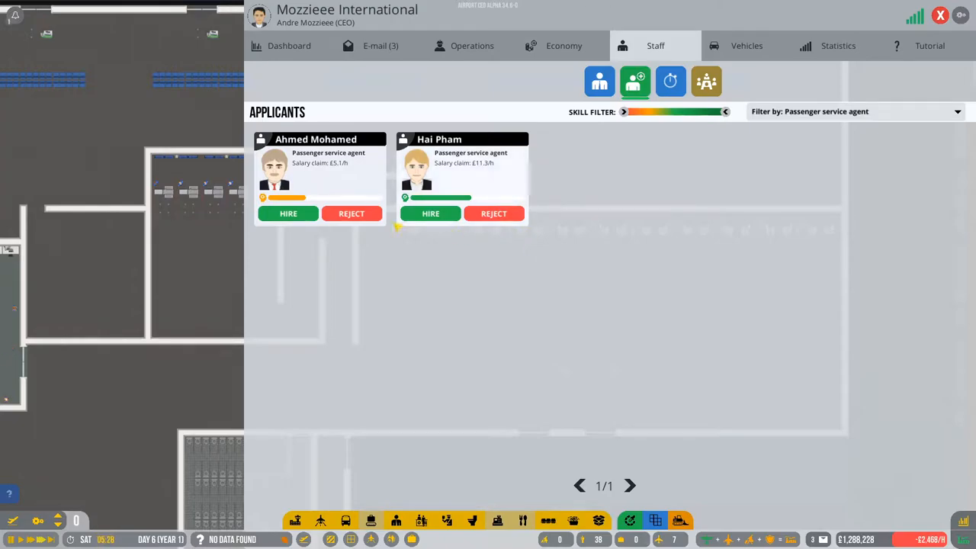
left_click(599, 81)
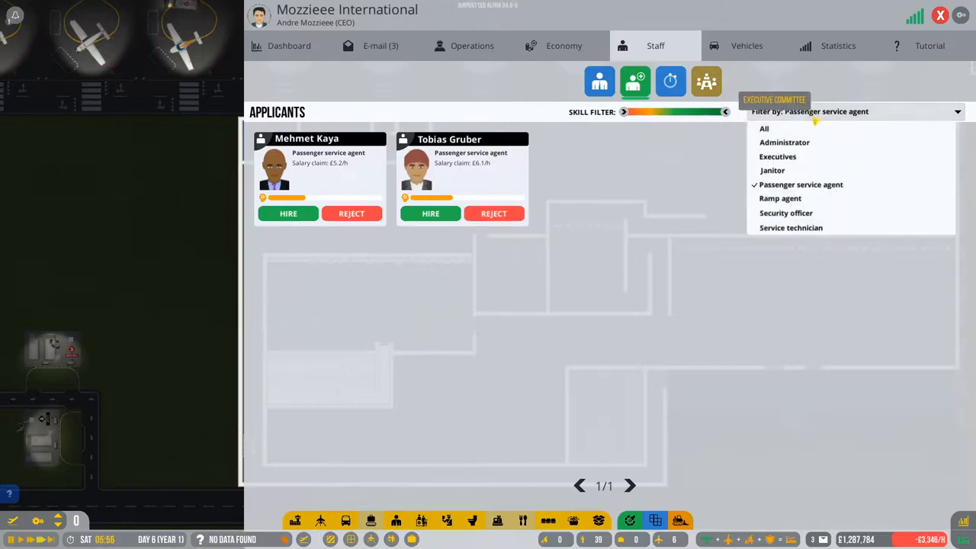
Step: Filter applicants to ramp agents, hire Ben Mizrachi, and fully train Miguel Garcia
left_click(780, 199)
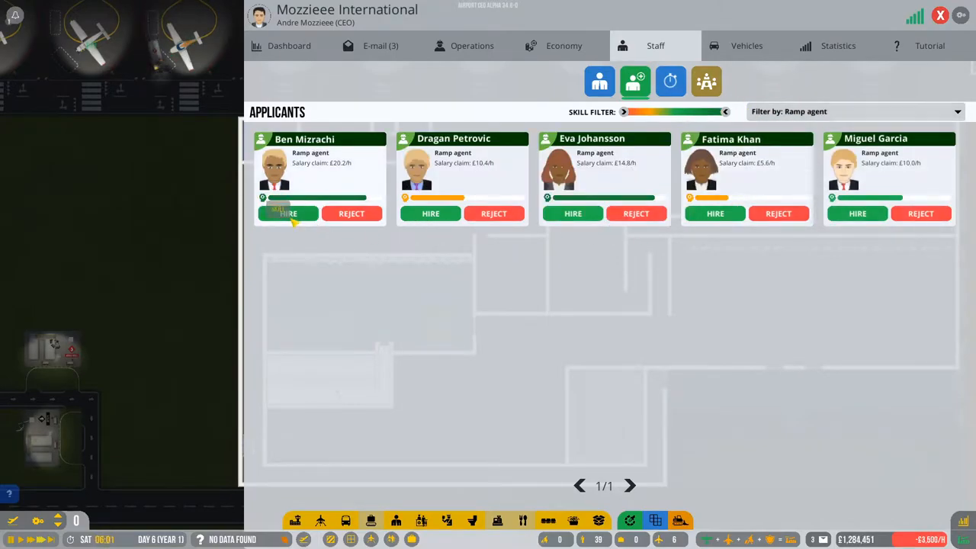
left_click(288, 213)
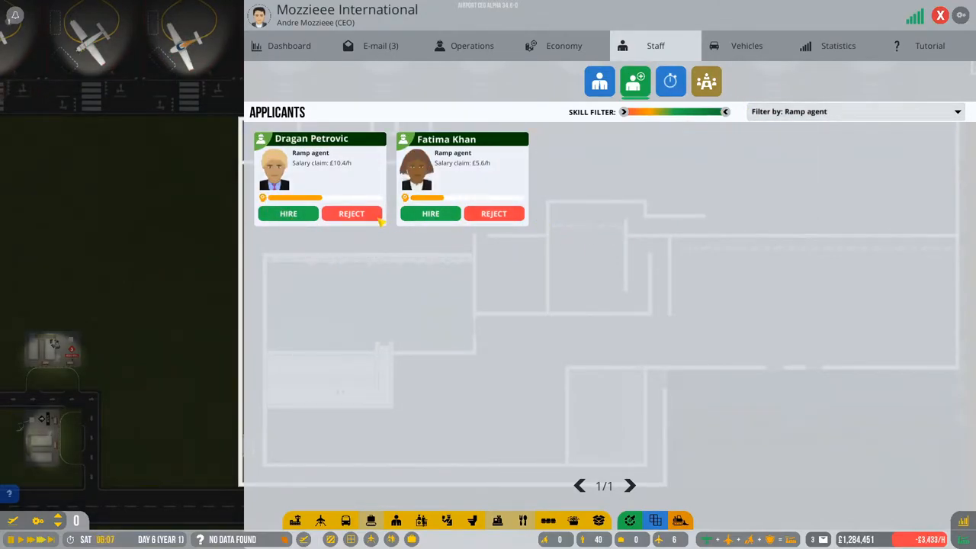
left_click(600, 82)
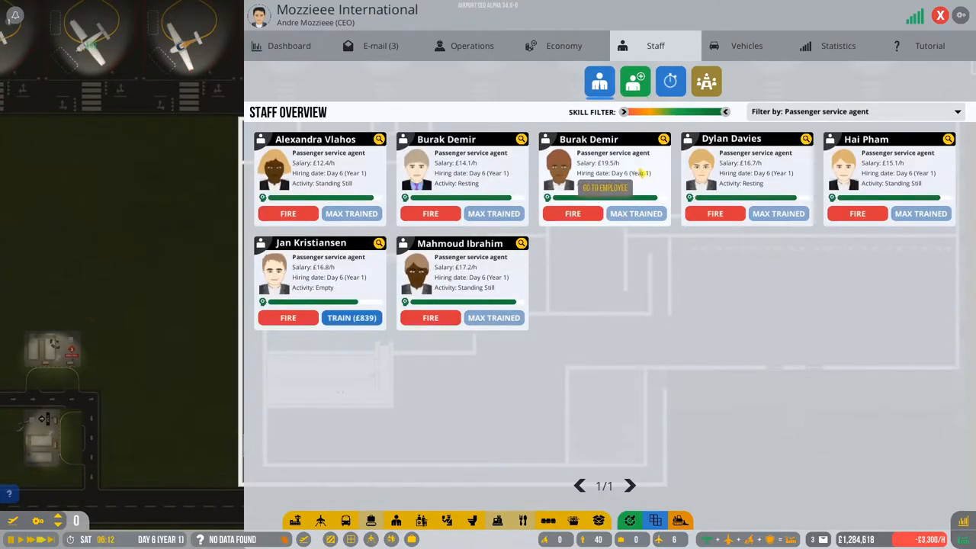
left_click(854, 112)
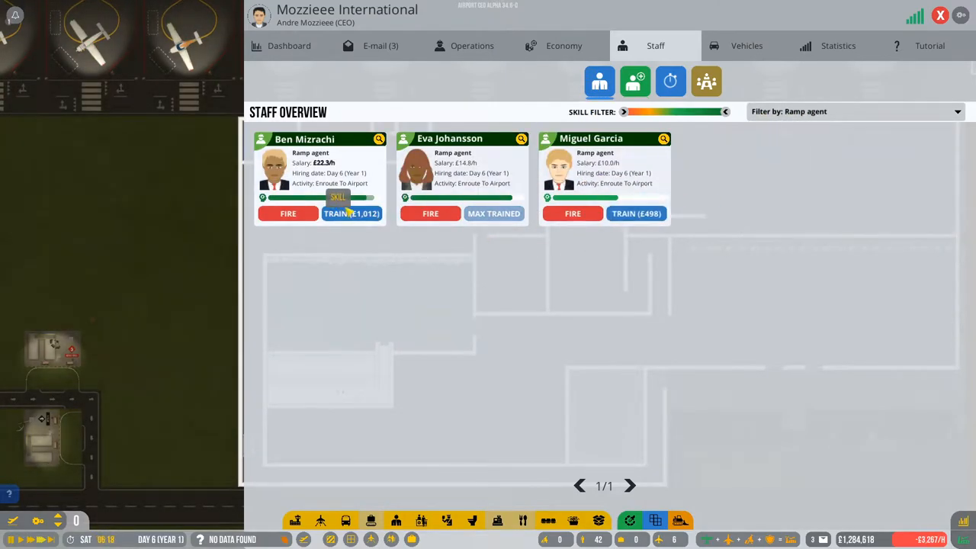
left_click(636, 214)
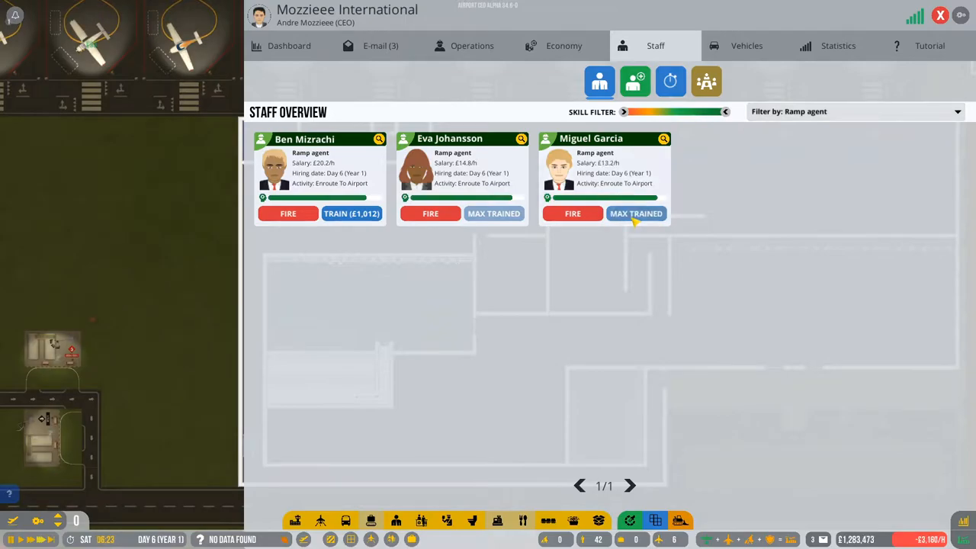
Step: Check for more ramp agent applicants, then bring up the daily budget overview
left_click(634, 81)
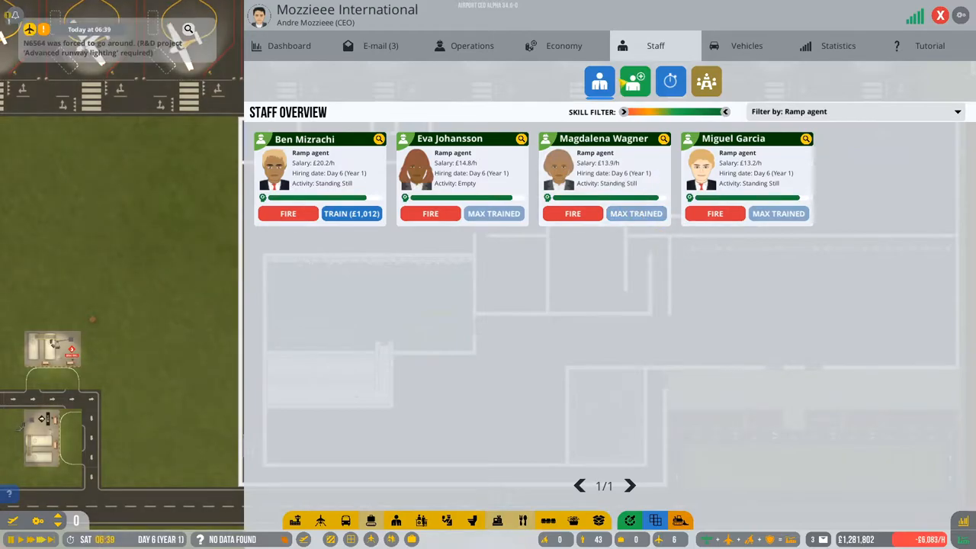
left_click(635, 81)
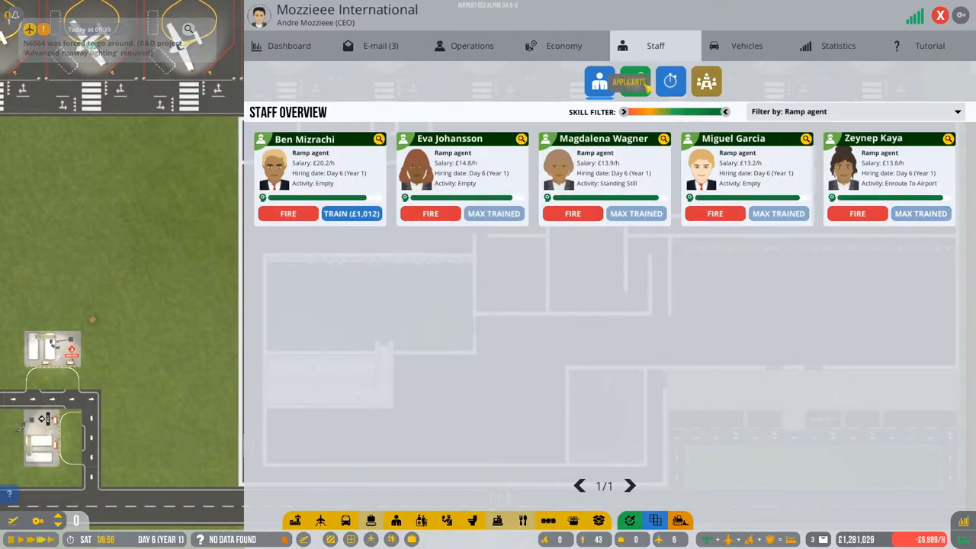
left_click(635, 81)
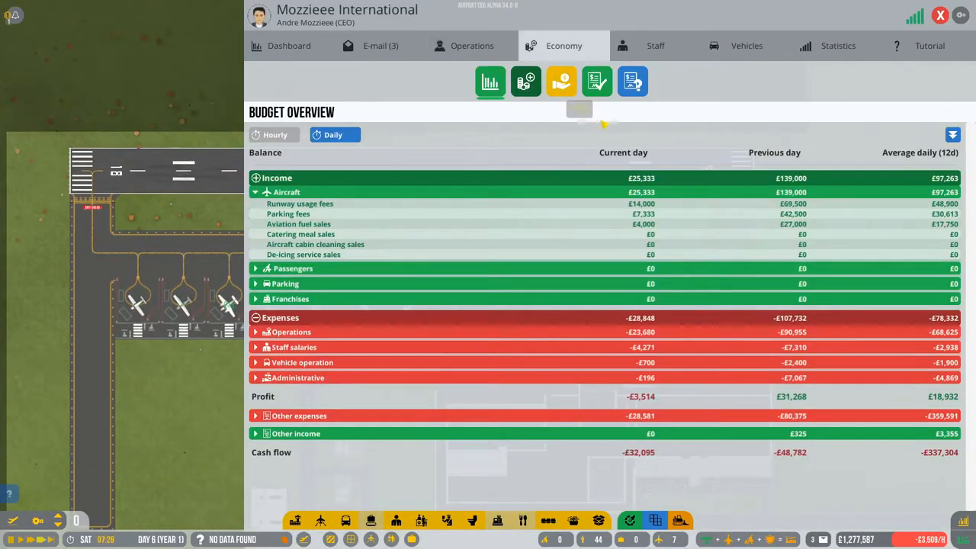
Step: Filter offered contracts to airlines, review CLM's proposal, and sign it
left_click(633, 82)
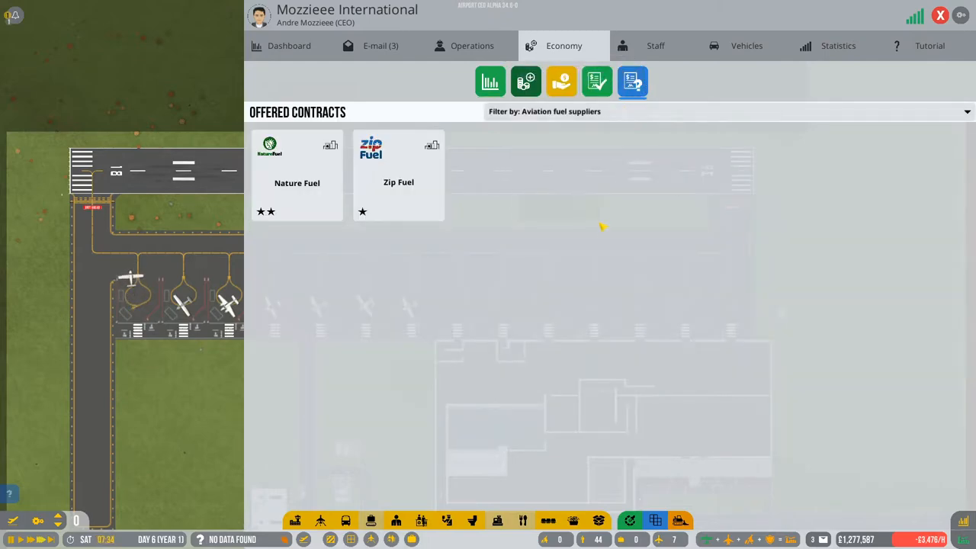
left_click(967, 112)
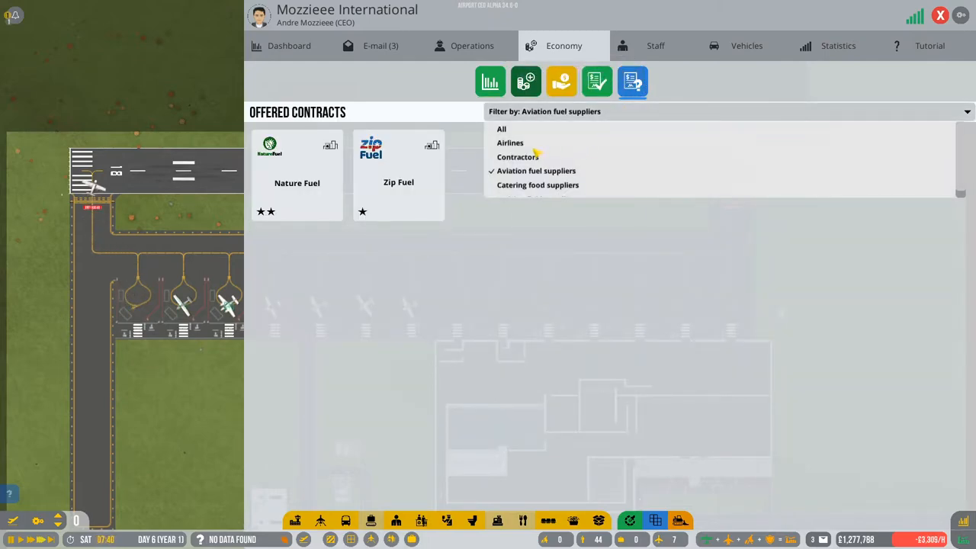
left_click(509, 142)
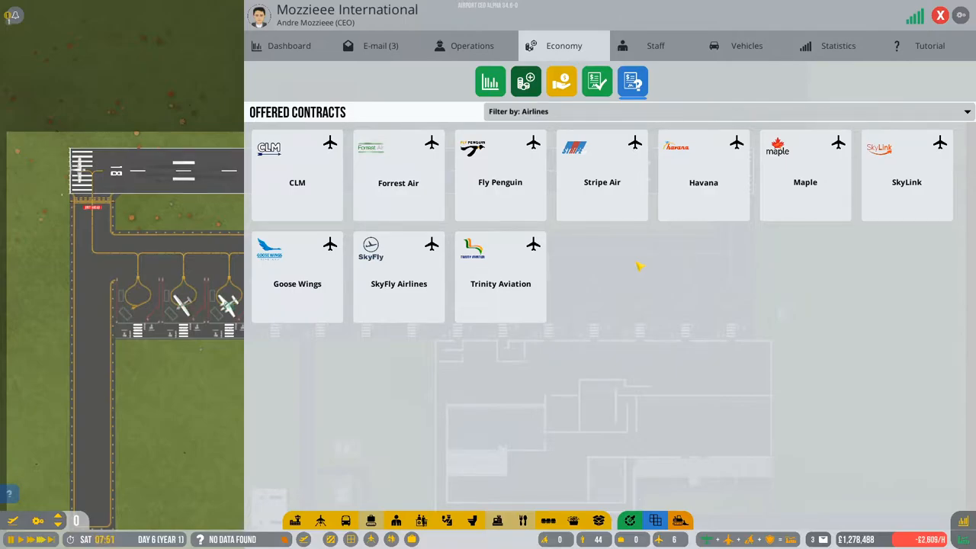
mouse_move(696, 176)
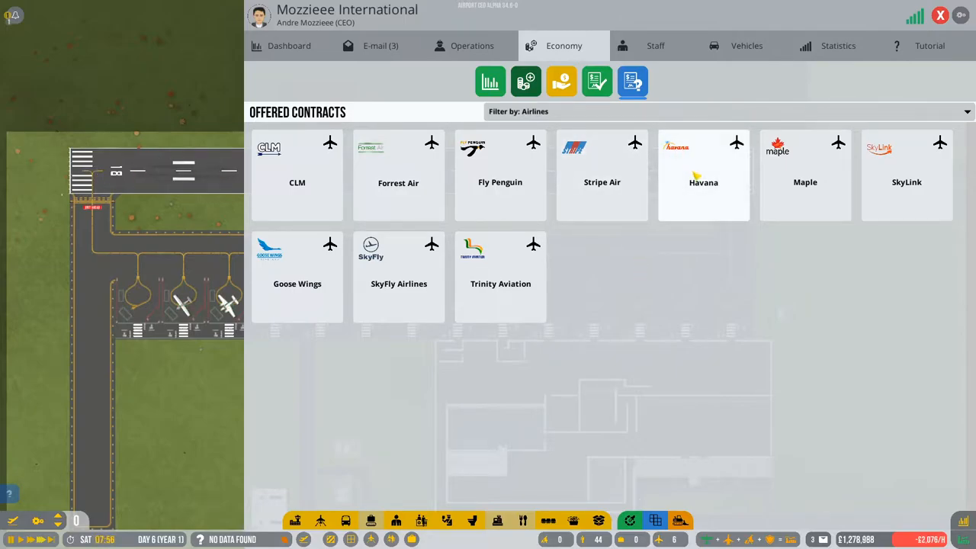
left_click(297, 176)
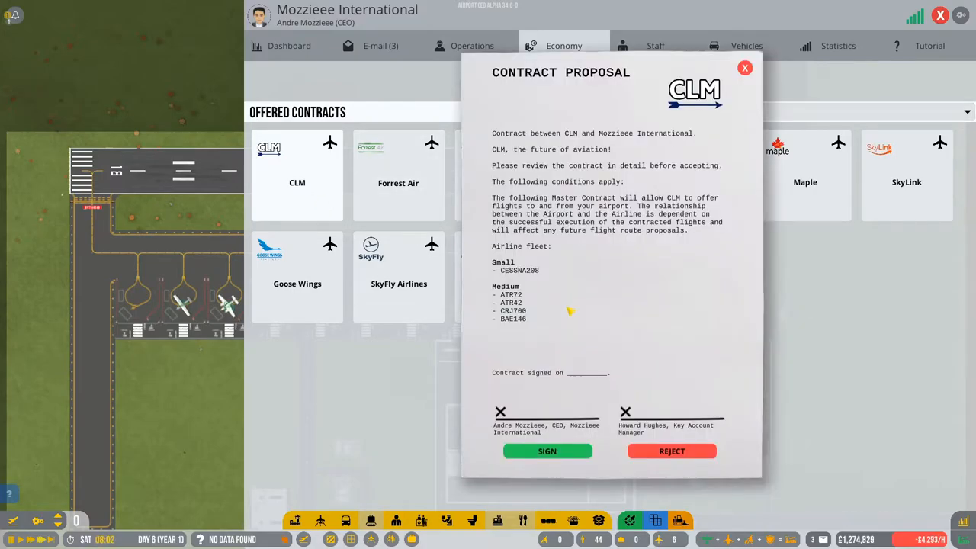
mouse_move(728, 145)
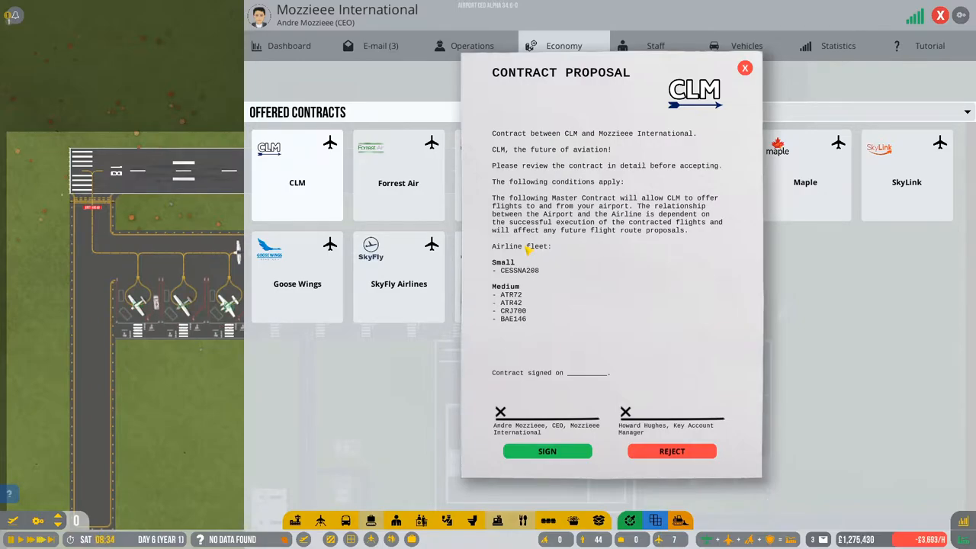
left_click(546, 450)
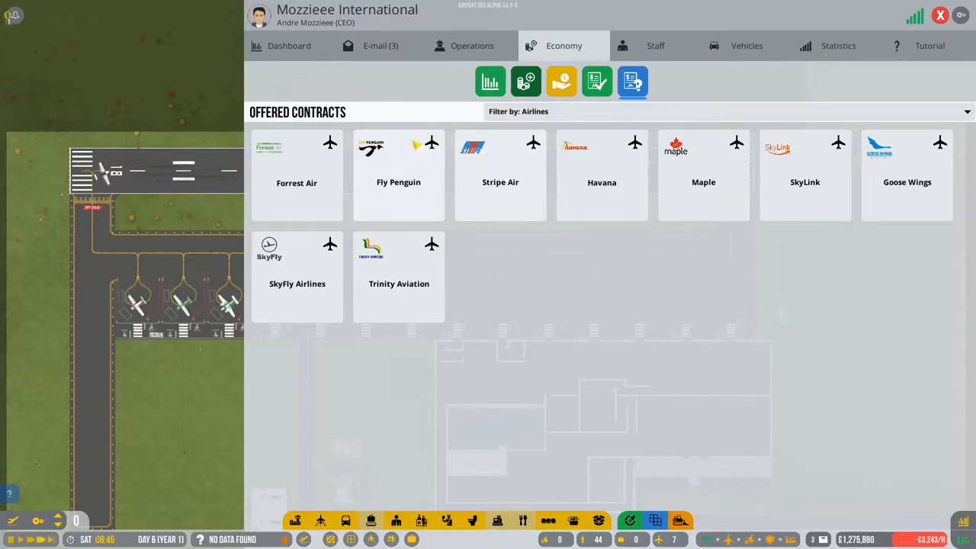
Step: Enable the Flight Planner's auto planner to schedule CLM flights on stands 1–3, then close it
left_click(633, 81)
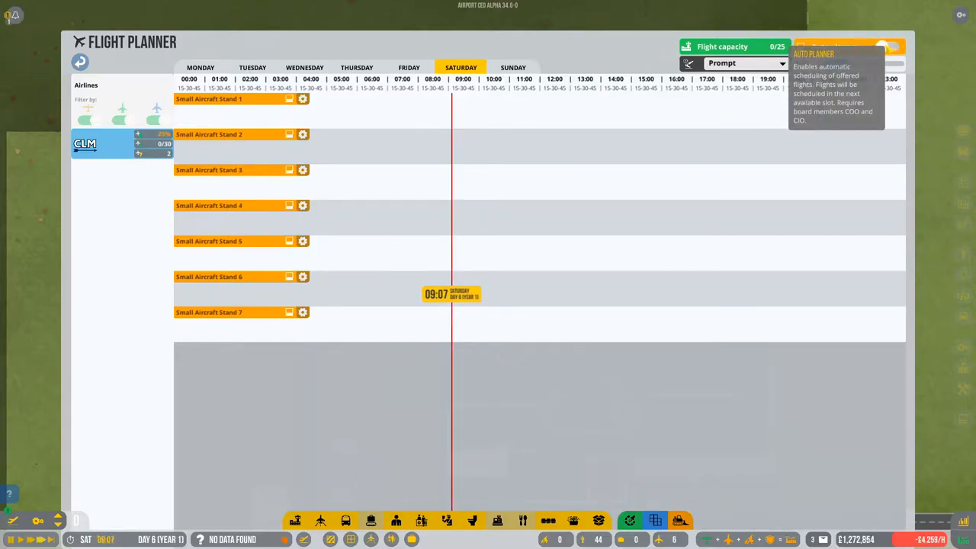
left_click(893, 47)
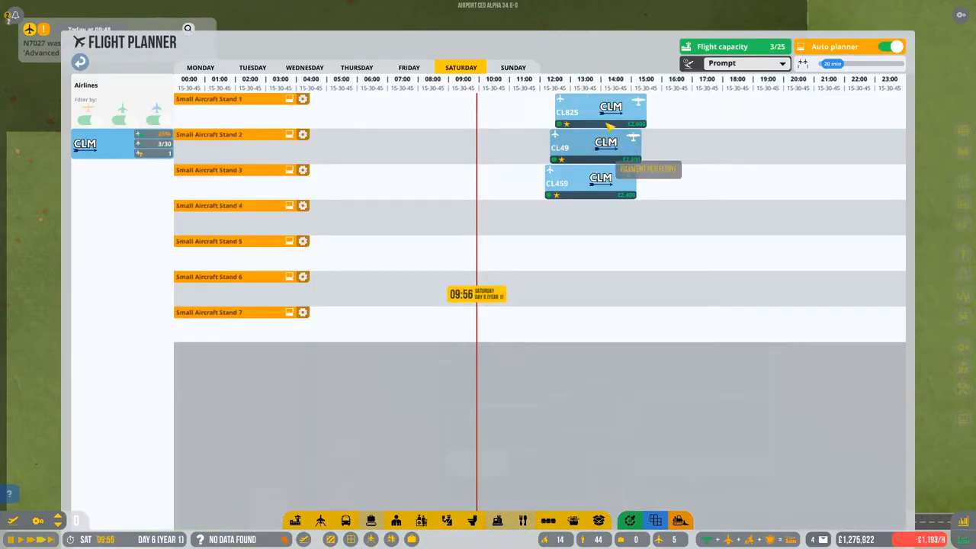
left_click(598, 106)
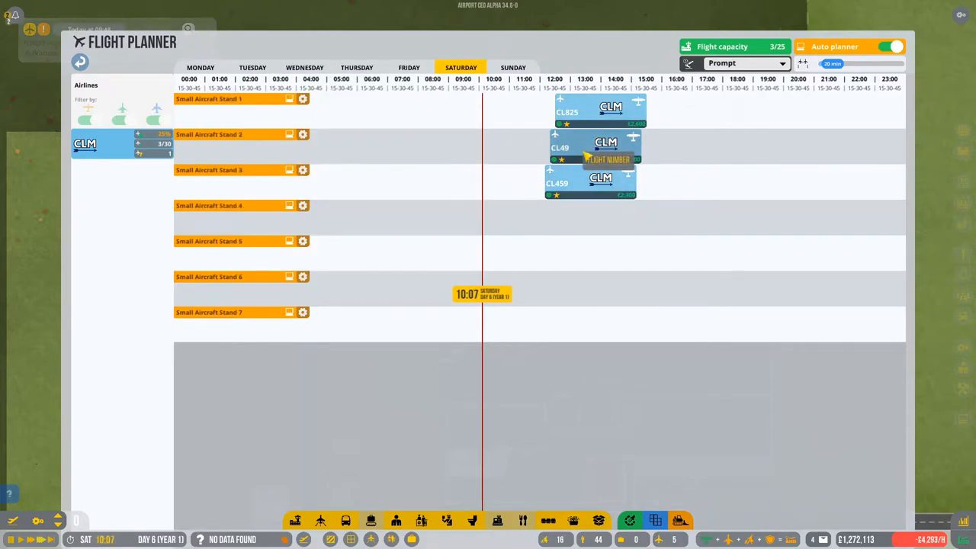
left_click(600, 177)
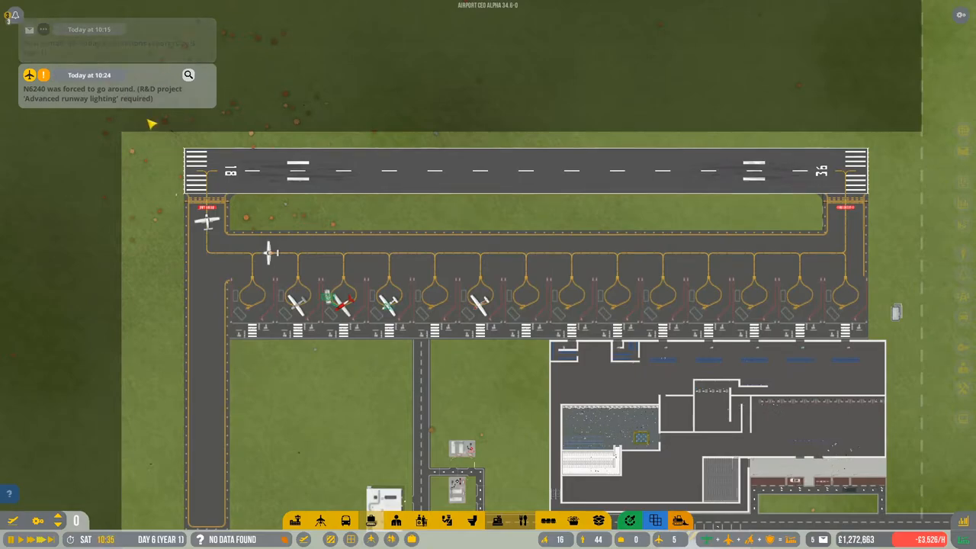
Step: View R&D progress: runway lighting at 84%, commercial license at 89.3%
left_click(525, 170)
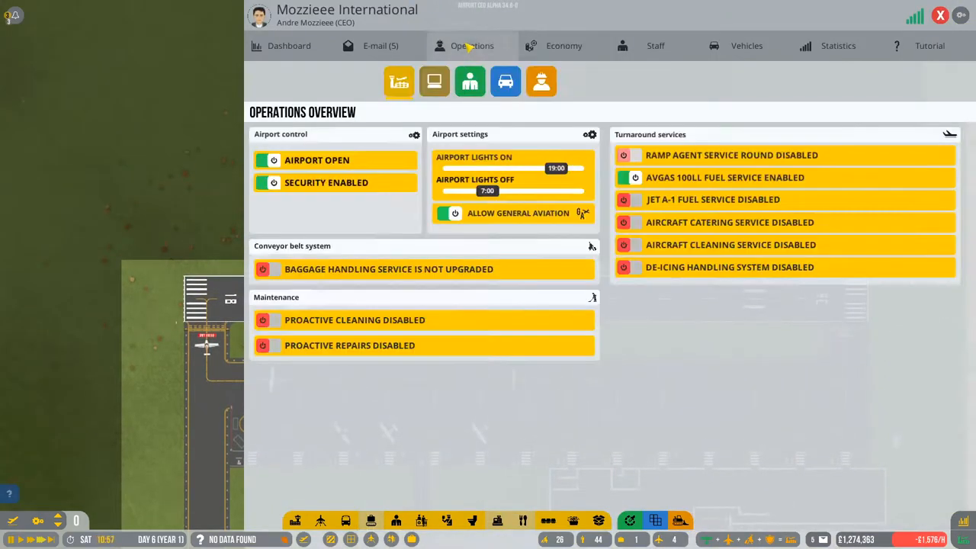
left_click(434, 81)
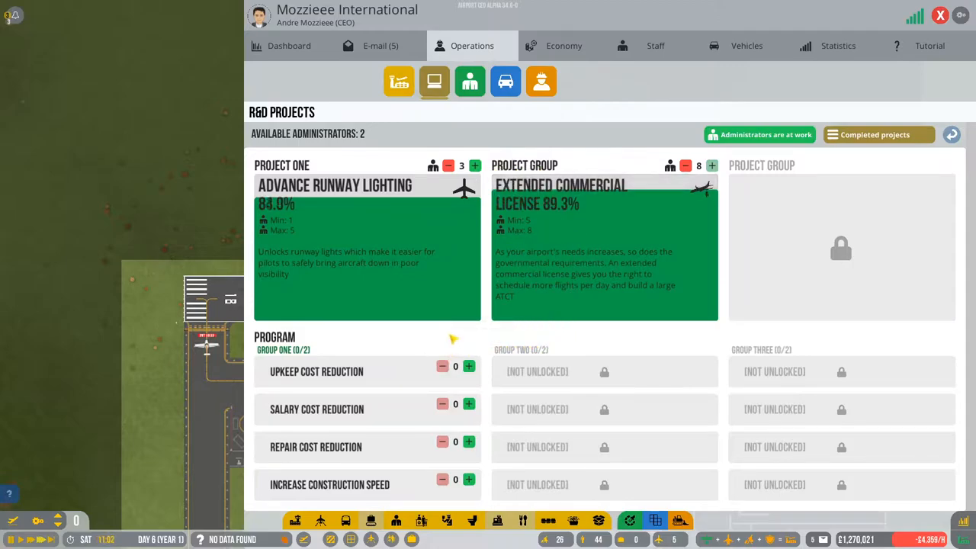
mouse_move(427, 319)
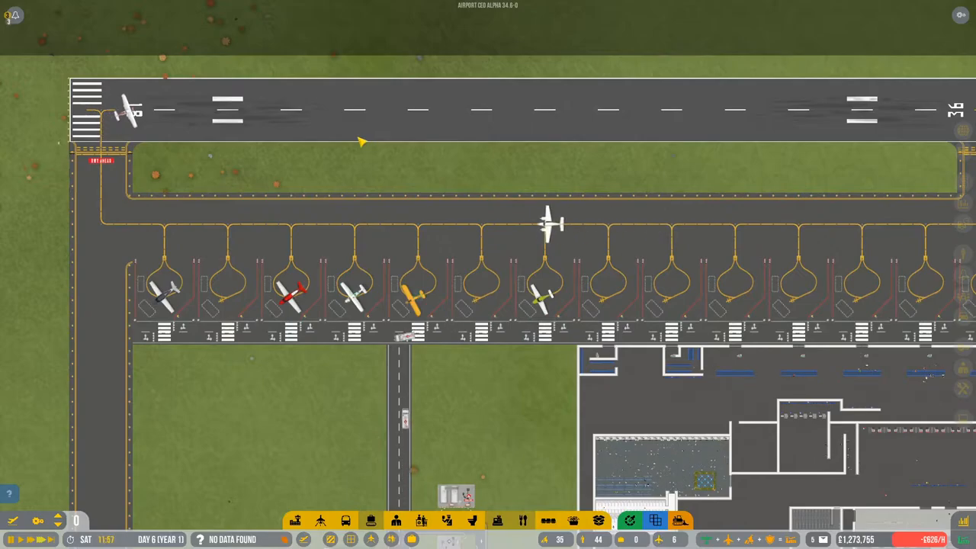
Step: Reopen R&D projects, now showing runway lighting at 88.1% and commercial license at 91.8%
scroll("down", 3)
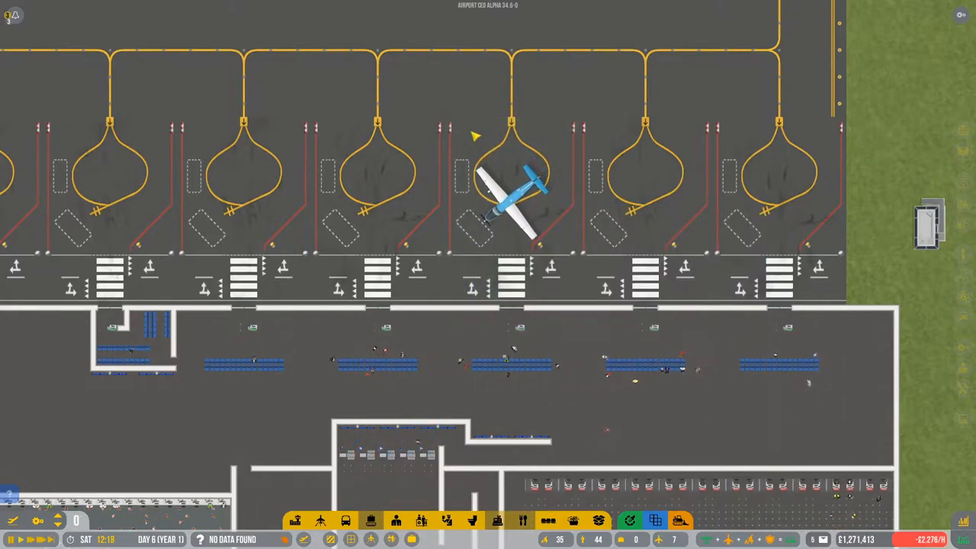
left_click(618, 175)
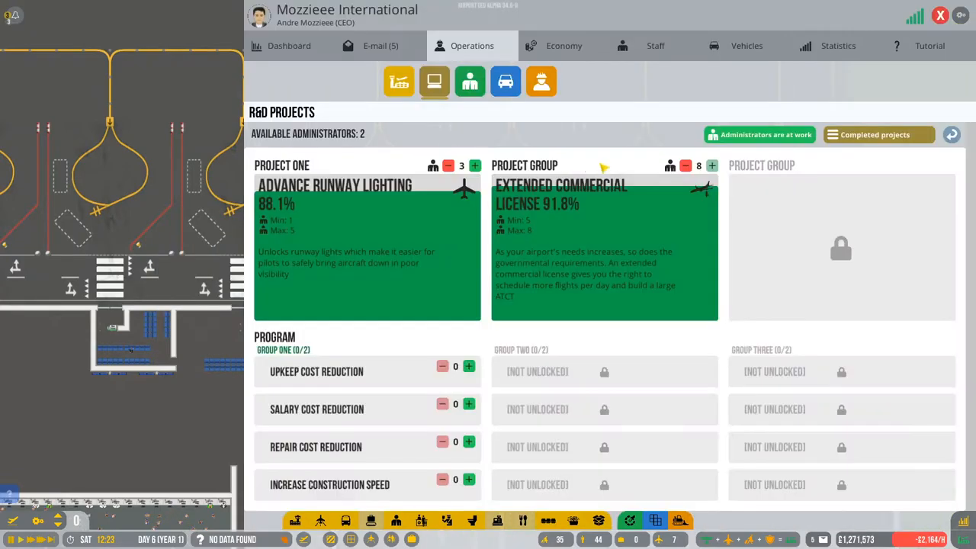
Step: Review the airport dashboard summary and operations overview, then close the management window
left_click(288, 45)
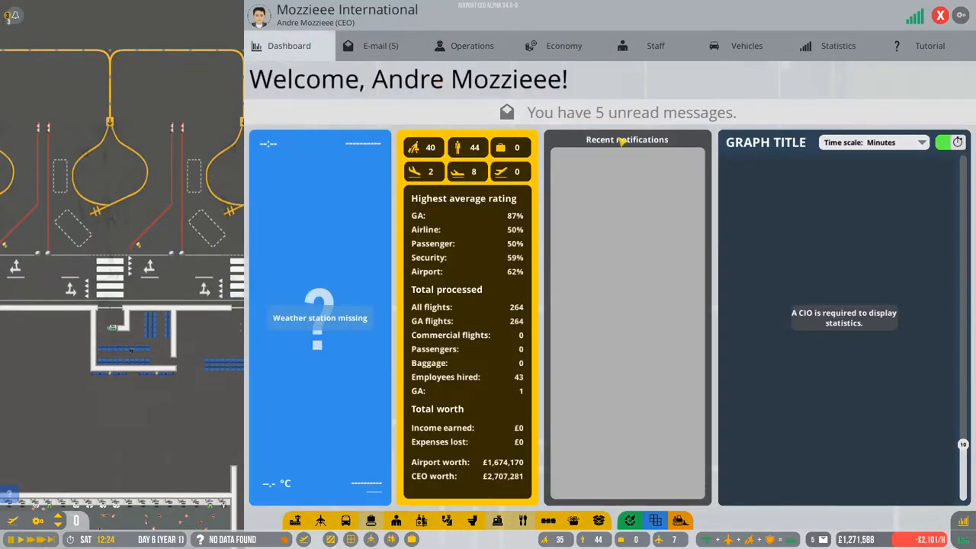
left_click(471, 45)
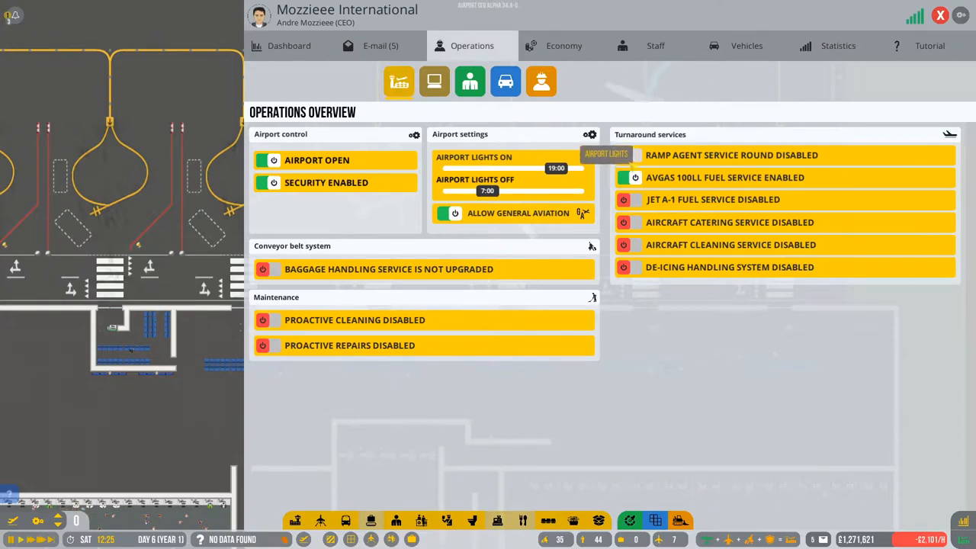
left_click(623, 155)
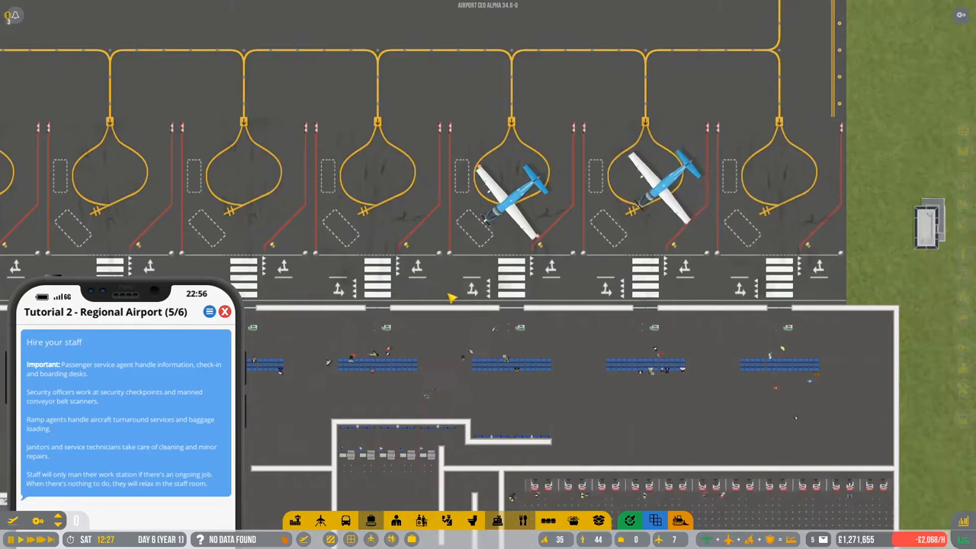
Step: Order the Jet A-1 fuel truck from vehicle procurement and dismiss the finished tutorial
left_click(747, 45)
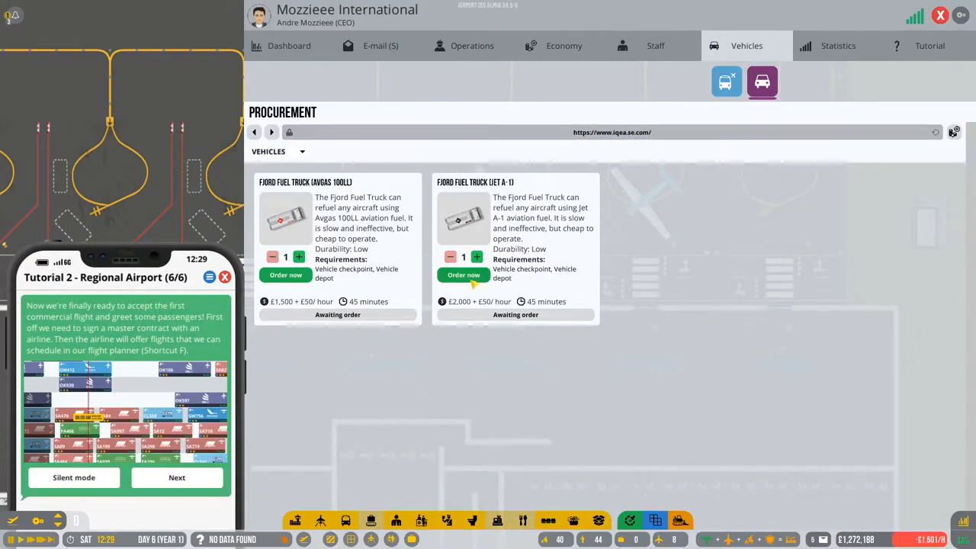
left_click(464, 274)
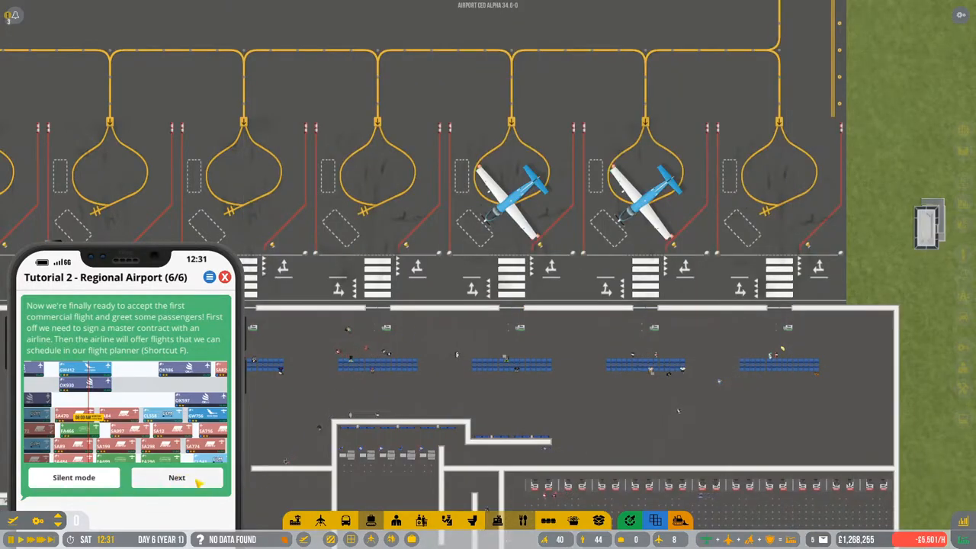
left_click(176, 478)
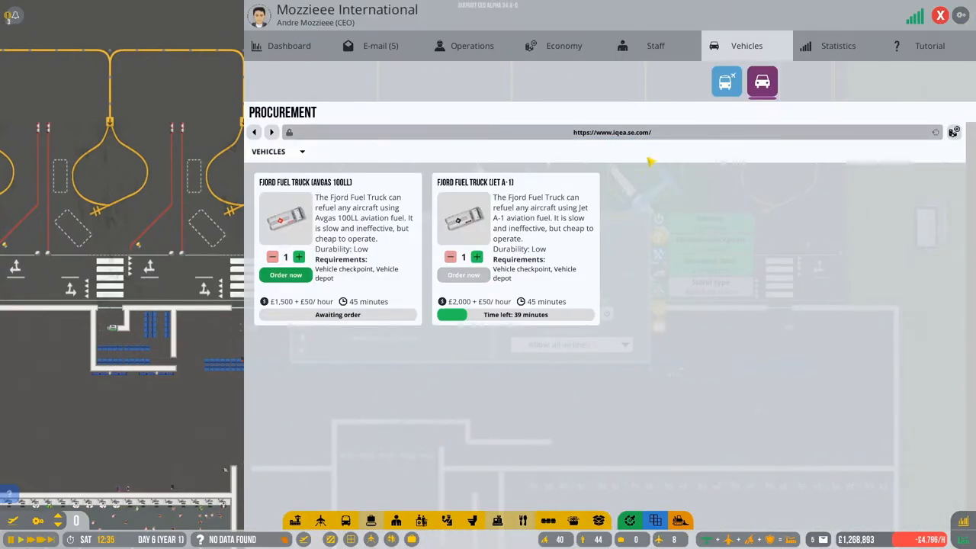
left_click(472, 45)
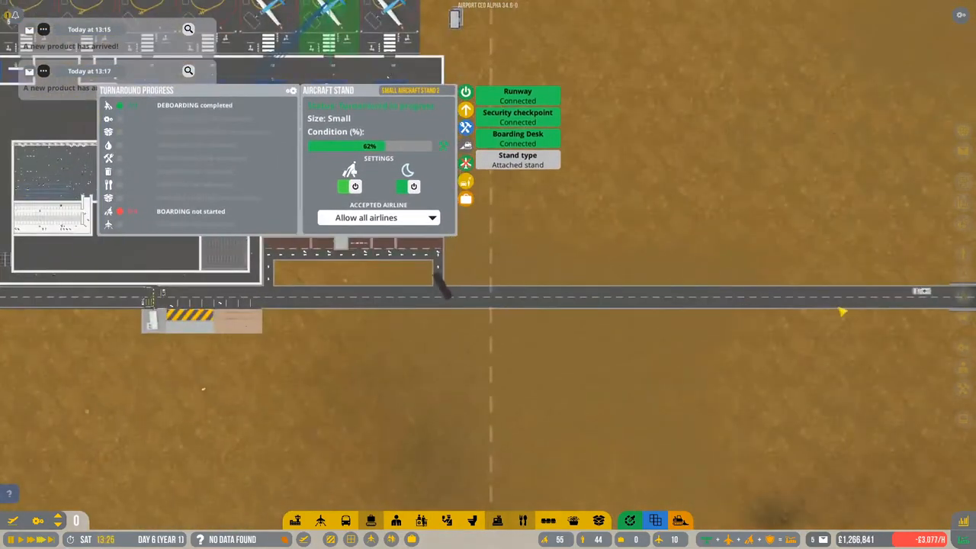
Step: Check the operations overview, then show the Economy budget overview with today's loss
left_click(472, 46)
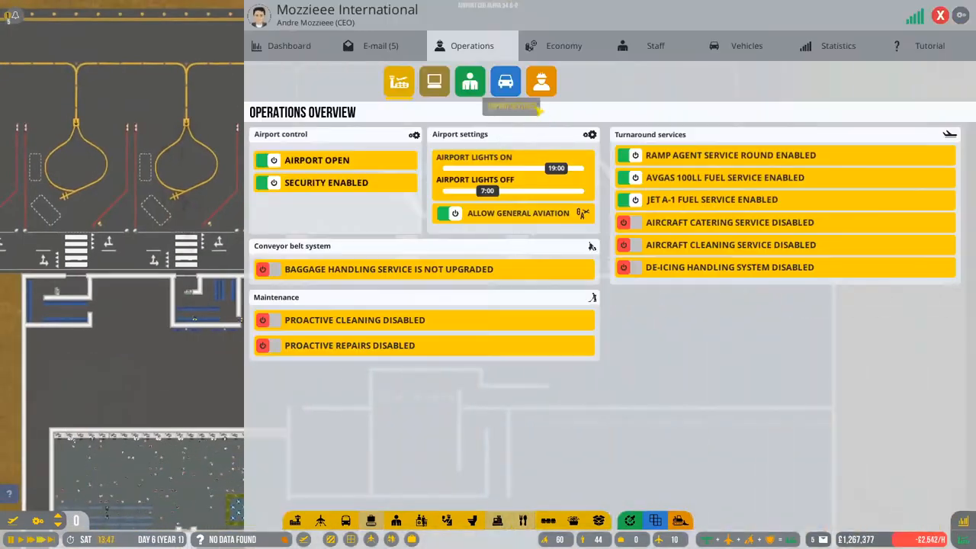
left_click(433, 82)
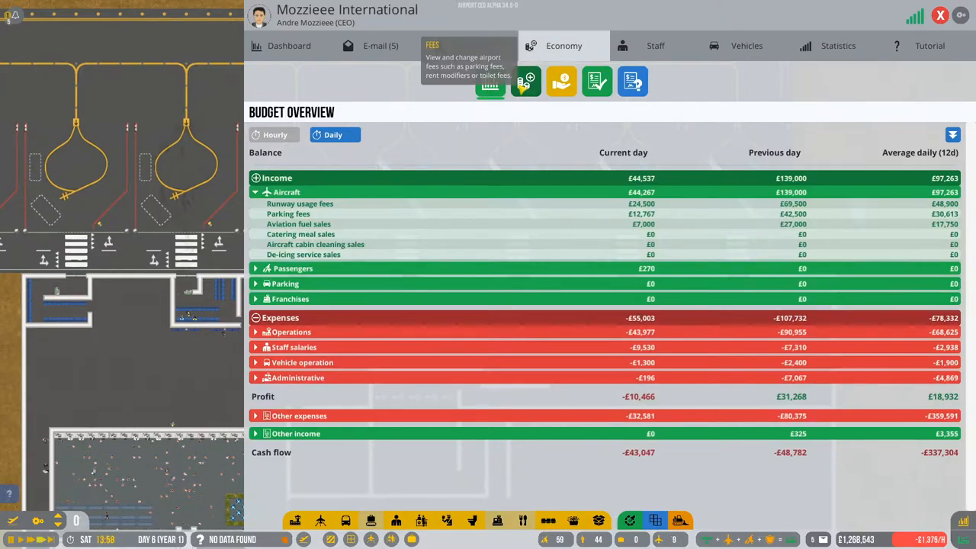
Step: Raise the small aircraft runway usage fee to £600
left_click(490, 82)
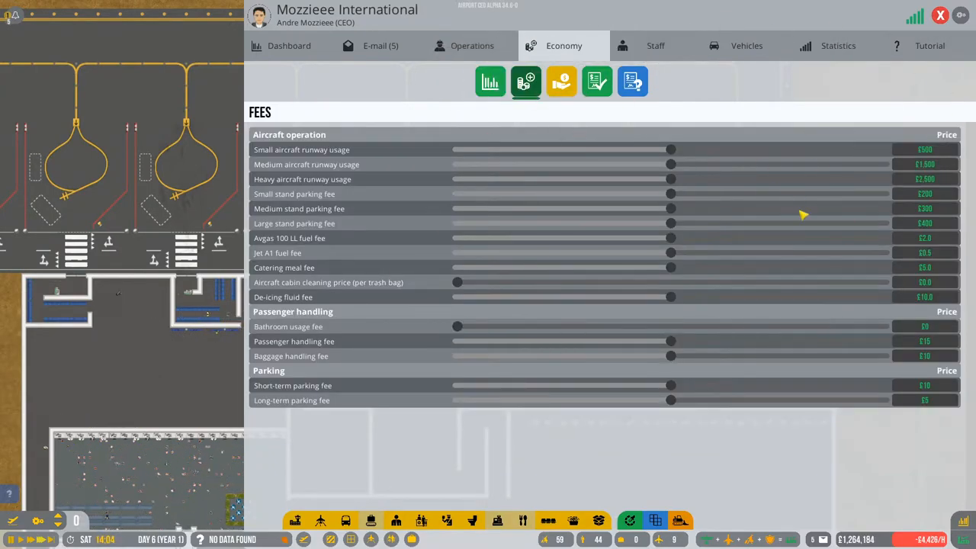
left_click_drag(670, 149, 692, 149)
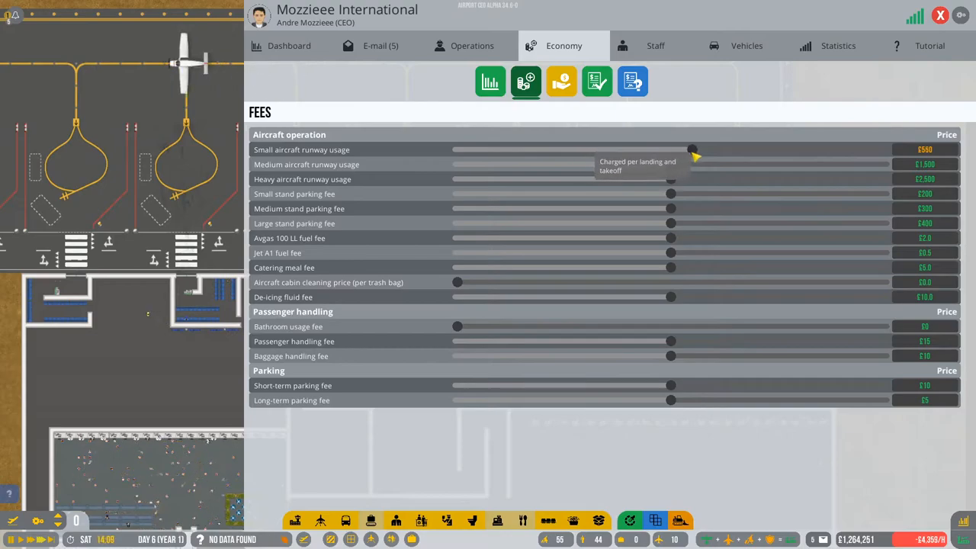
left_click_drag(690, 149, 713, 149)
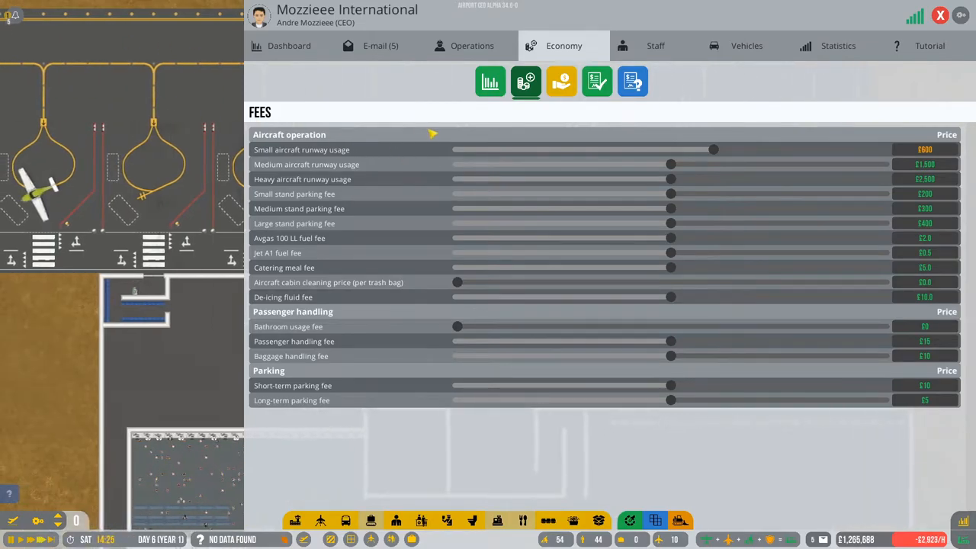
mouse_move(646, 266)
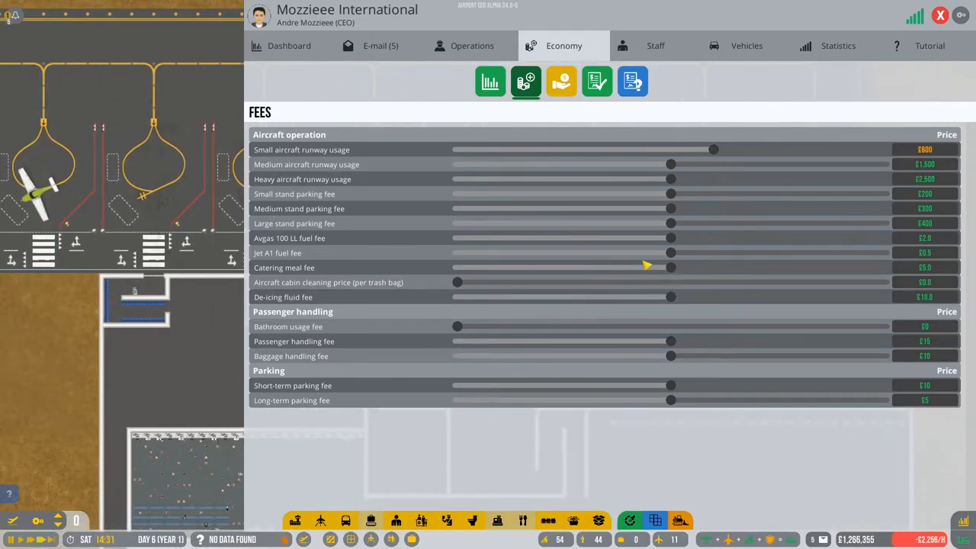
mouse_move(671, 252)
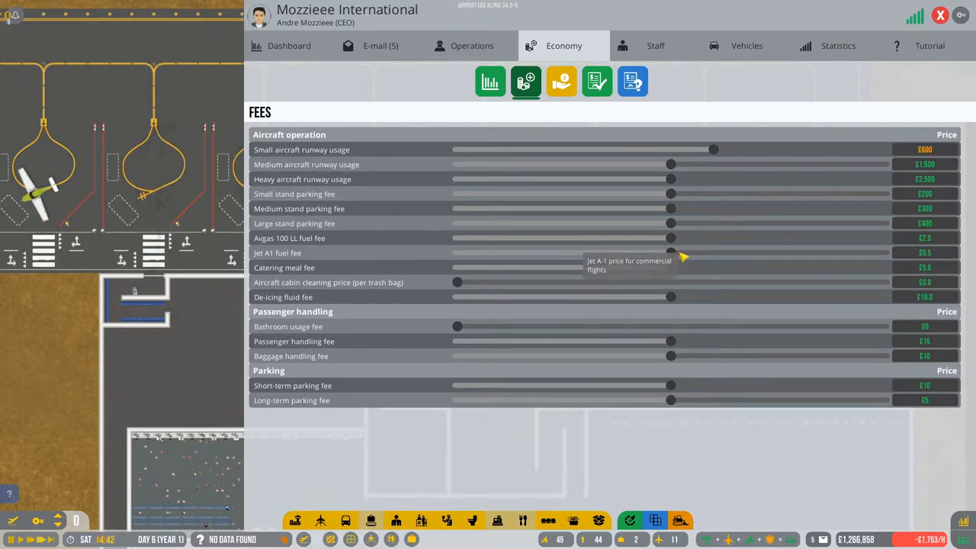
Step: Set Jet A1 fuel to £0.7, Avgas to £2.5, and passenger handling to £25
left_click_drag(671, 252, 717, 252)
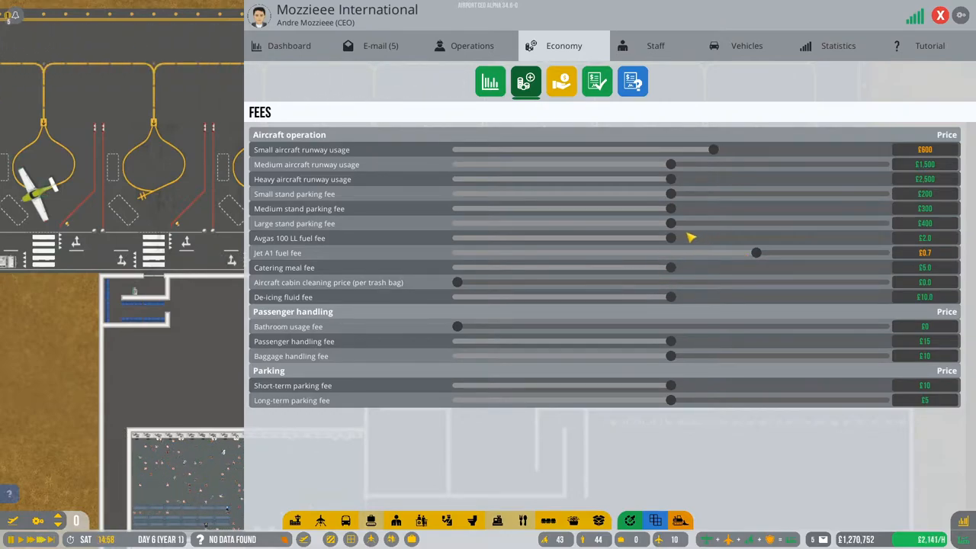
left_click_drag(671, 238, 702, 238)
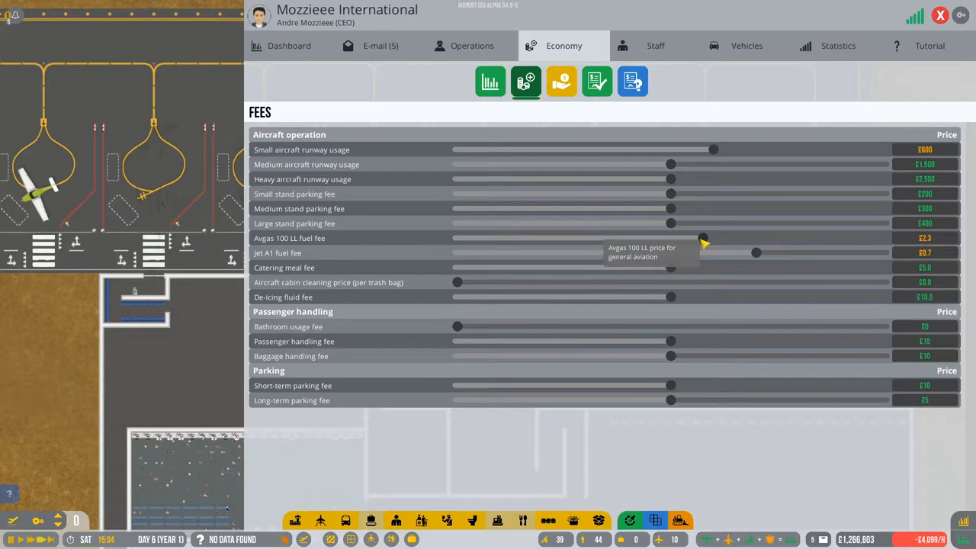
left_click_drag(701, 238, 724, 238)
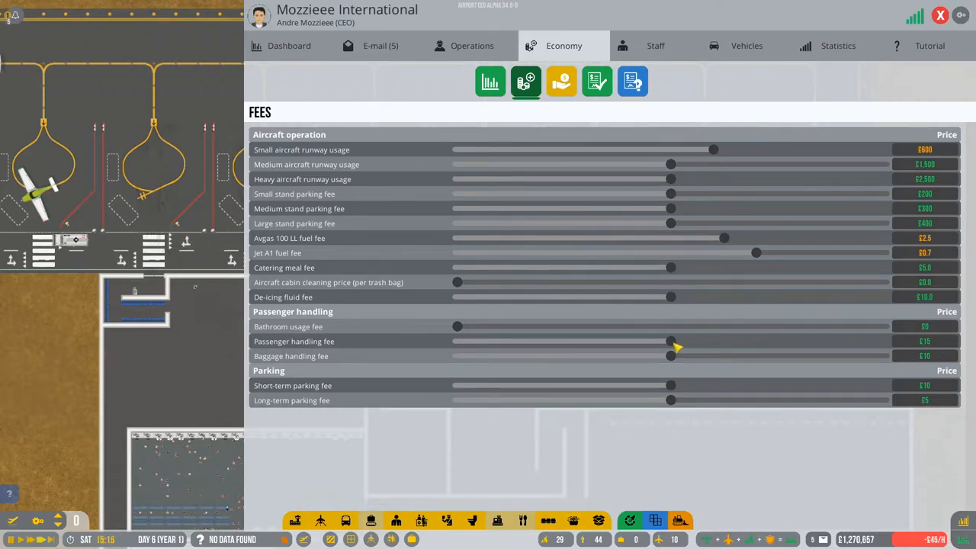
left_click_drag(669, 342, 686, 342)
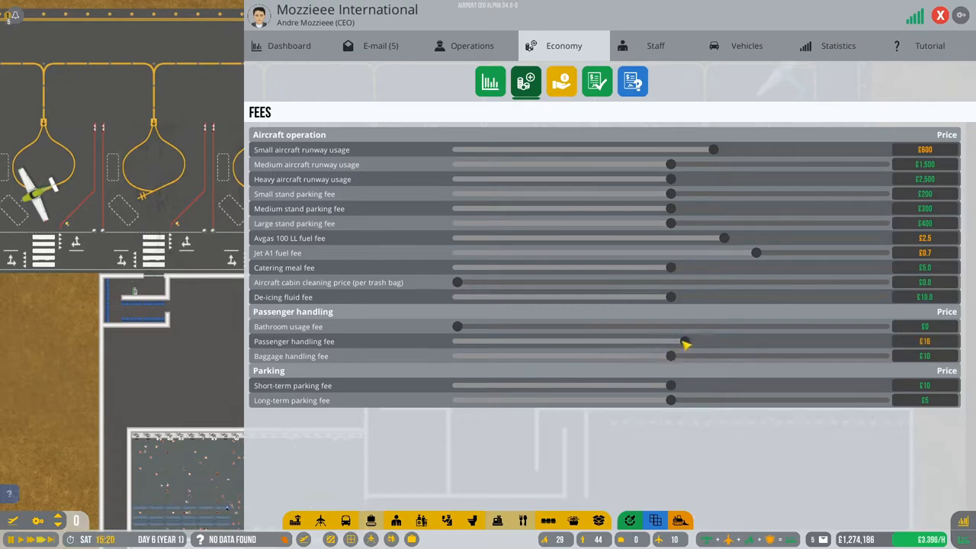
left_click_drag(684, 342, 785, 342)
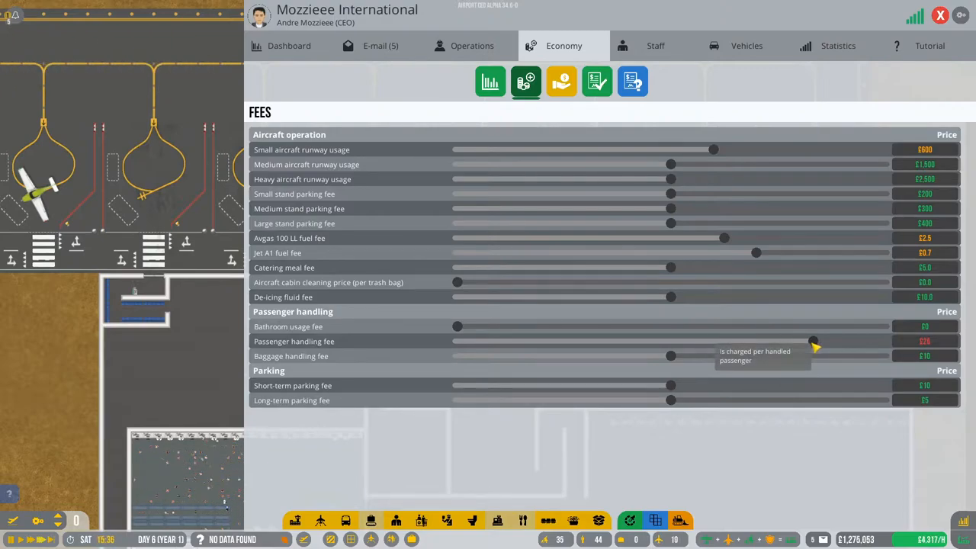
mouse_move(536, 345)
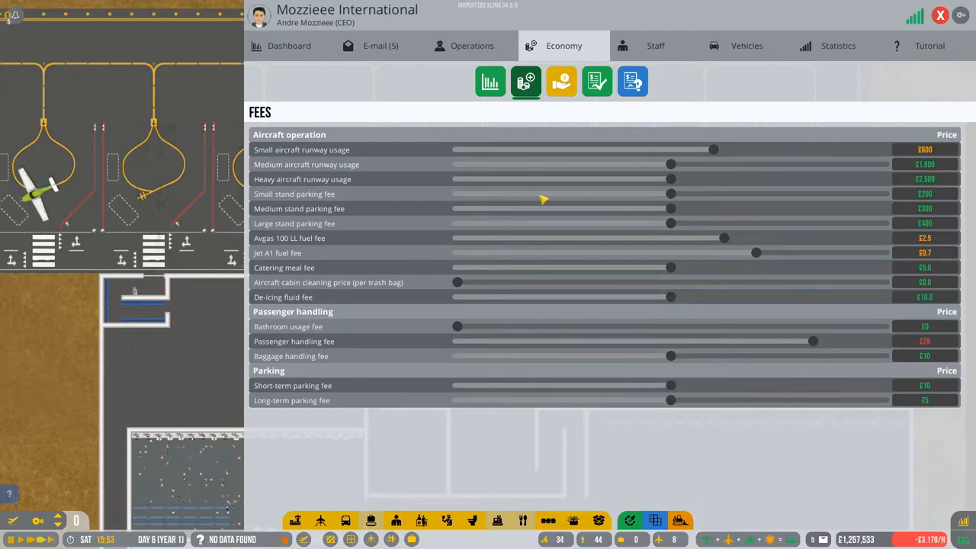
mouse_move(695, 353)
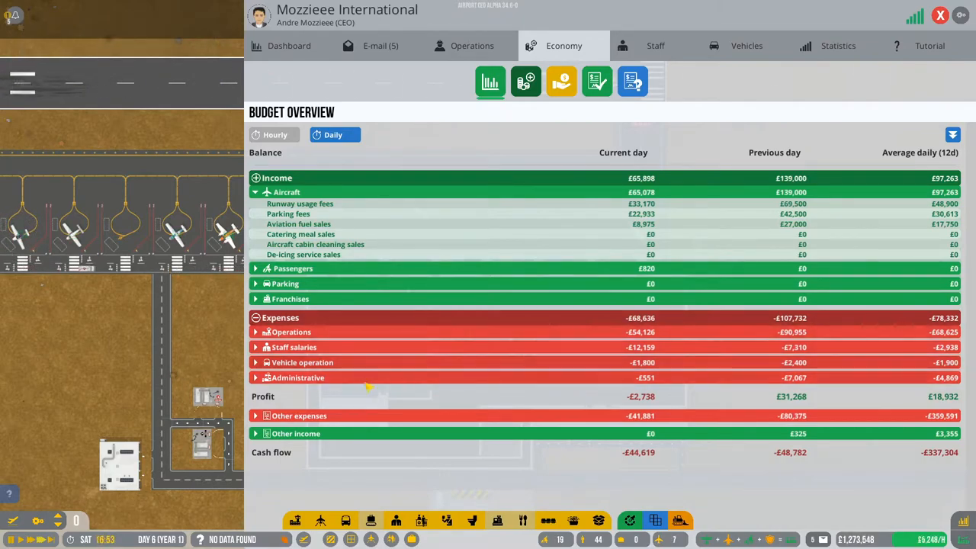
Step: Expand the Other expenses breakdown in the daily budget overview
left_click(256, 415)
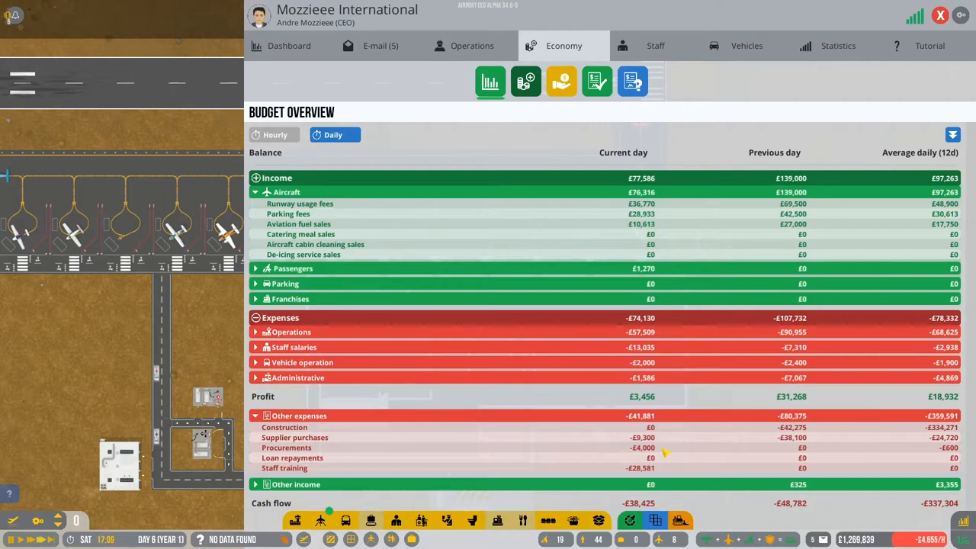
left_click(381, 46)
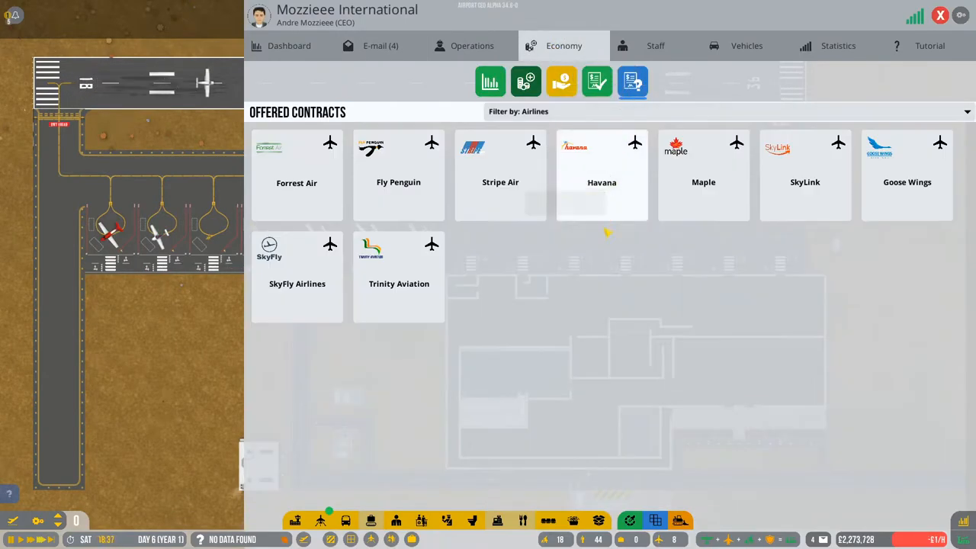
Step: Open the Flight Planner showing CLM and Forrest Air flights on small stands 1–5
left_click(296, 175)
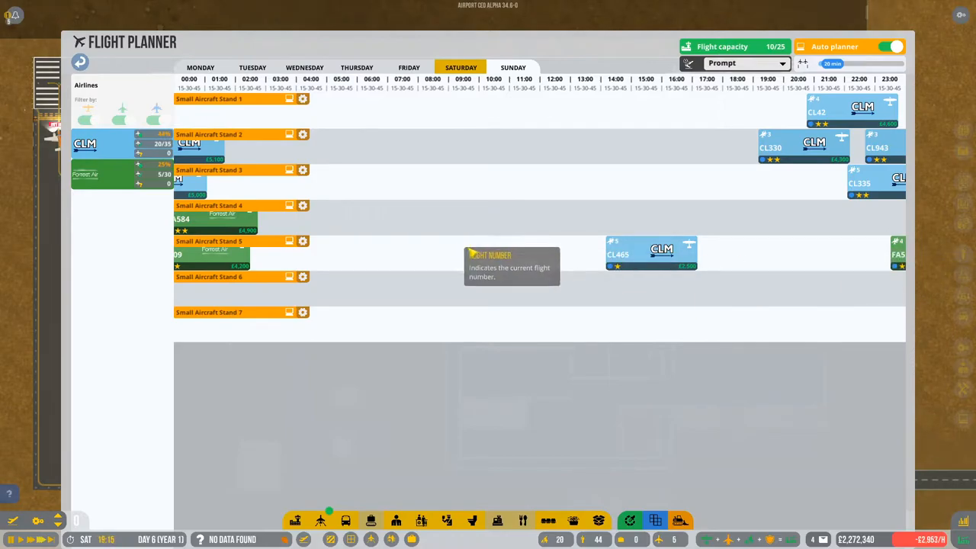
mouse_move(410, 43)
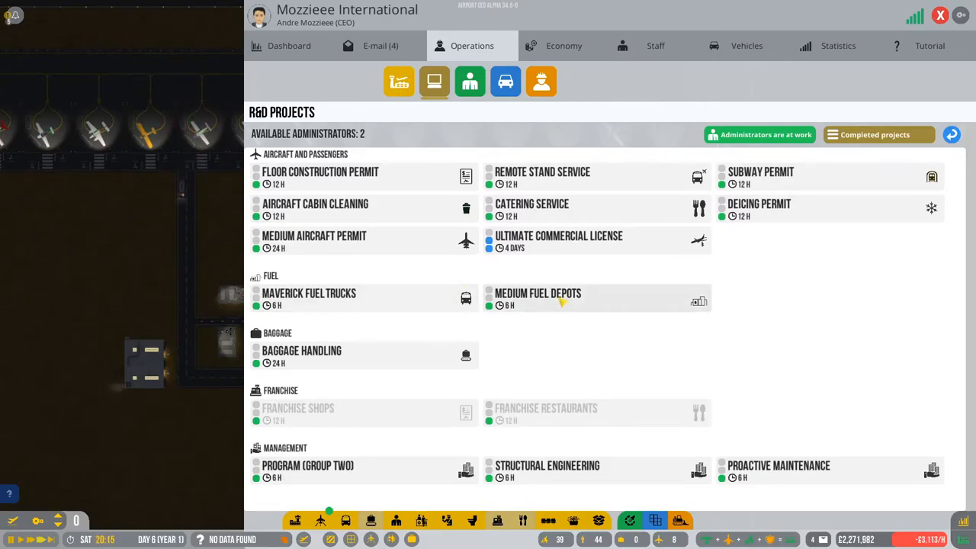
Step: Launch the Program (Group Two) and Proactive Maintenance projects in Operations > R&D Projects
left_click(308, 465)
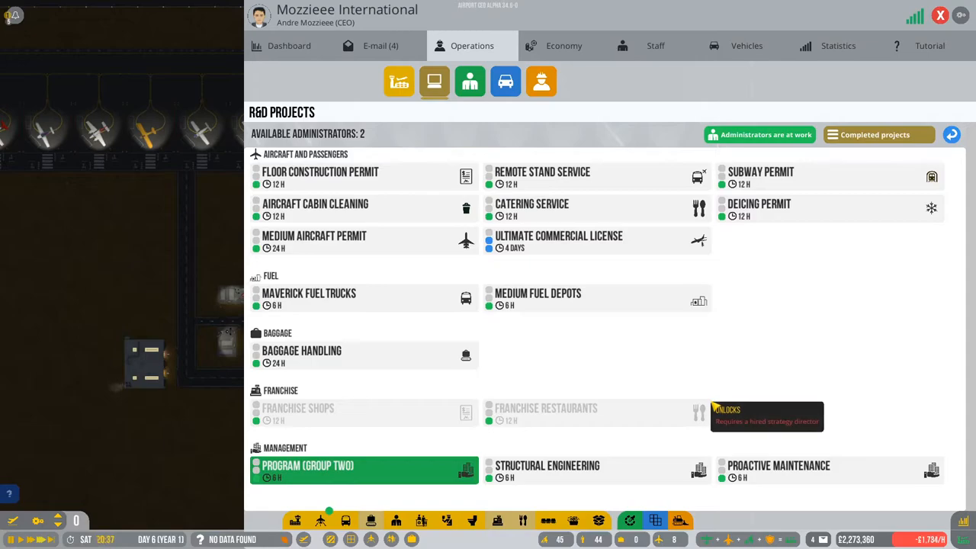
left_click(779, 470)
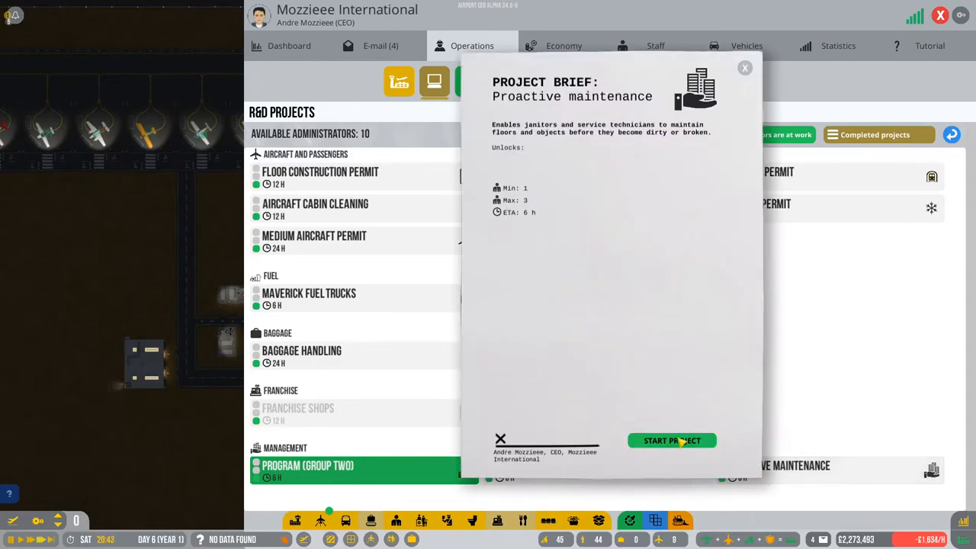
left_click(671, 440)
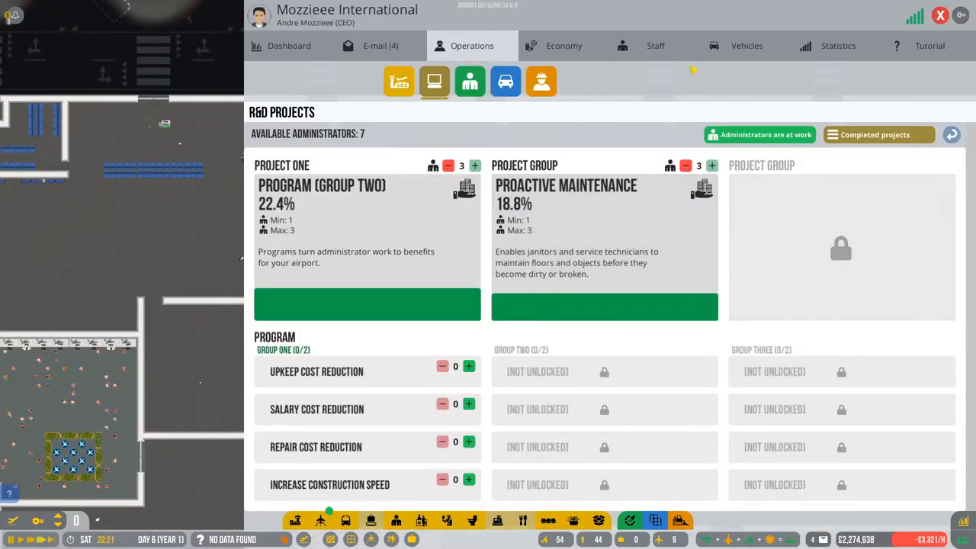
Step: Hire the top-skilled ramp agent and reject one passenger service agent applicant
left_click(655, 46)
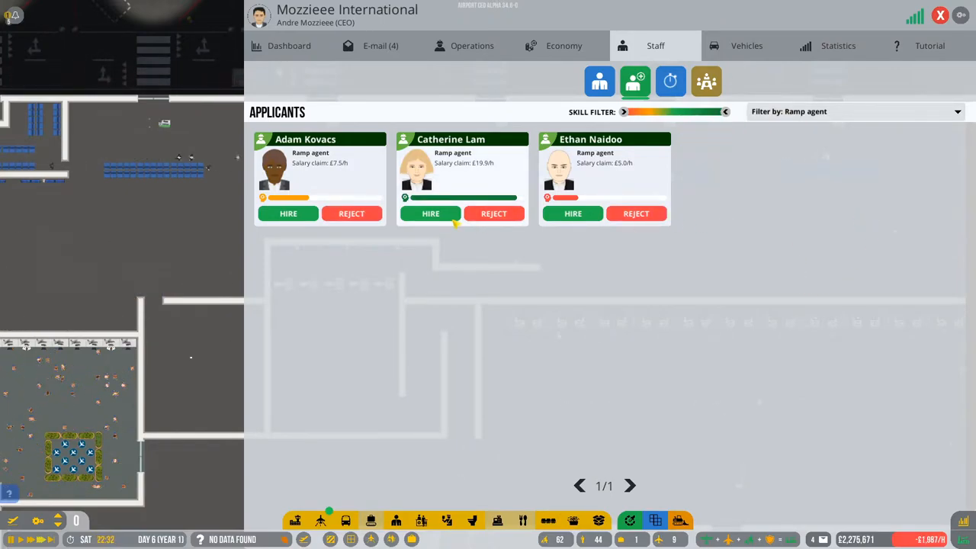
left_click(854, 111)
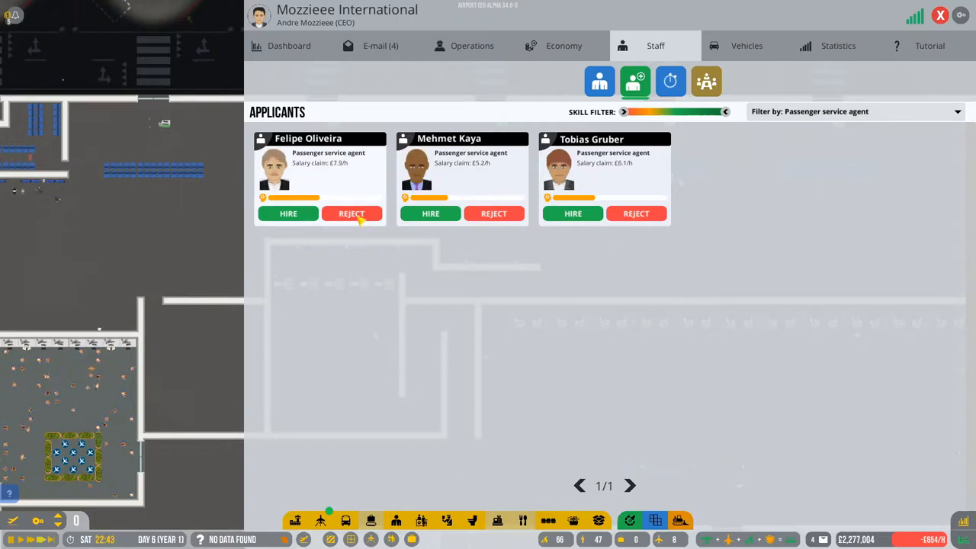
left_click(351, 213)
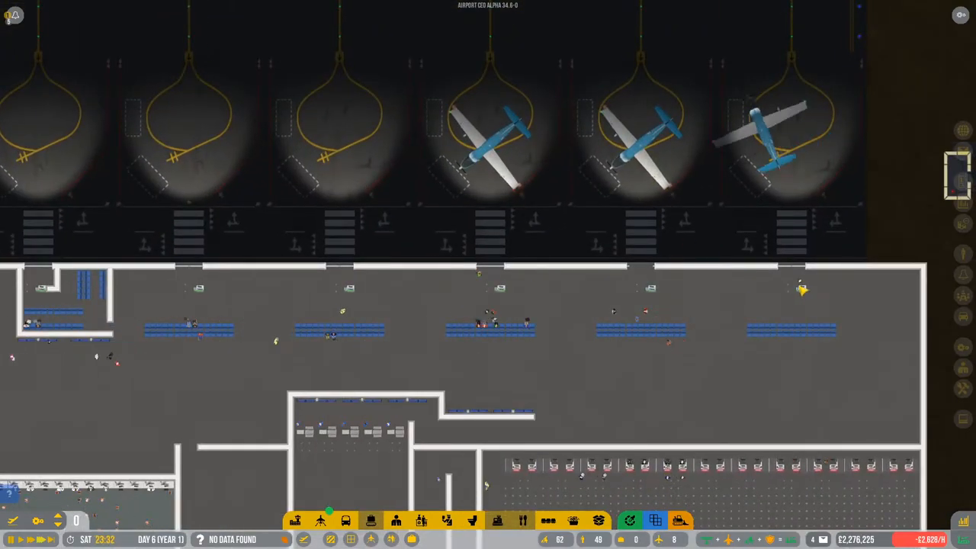
Step: Leave the CEO panel and pan the map over the terminal building
scroll("right", 3)
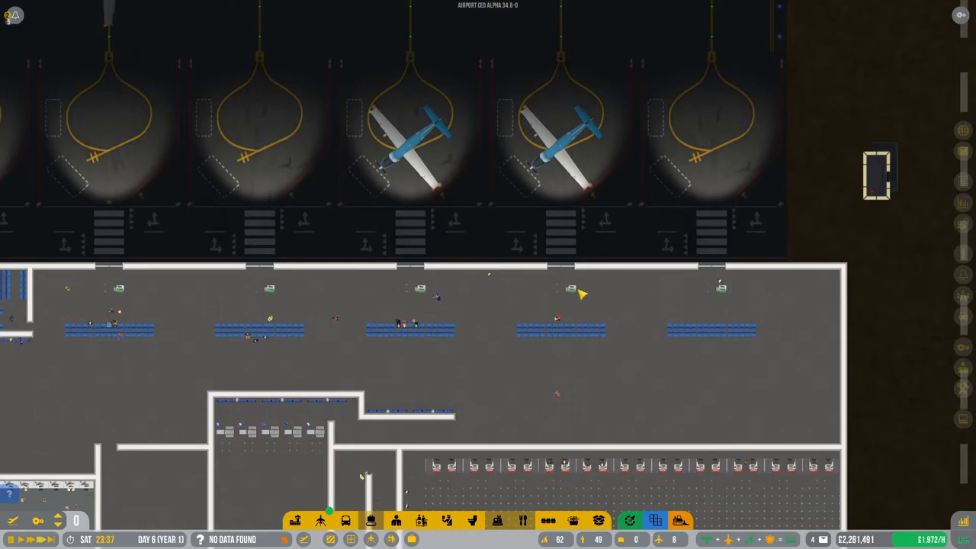
left_click(561, 278)
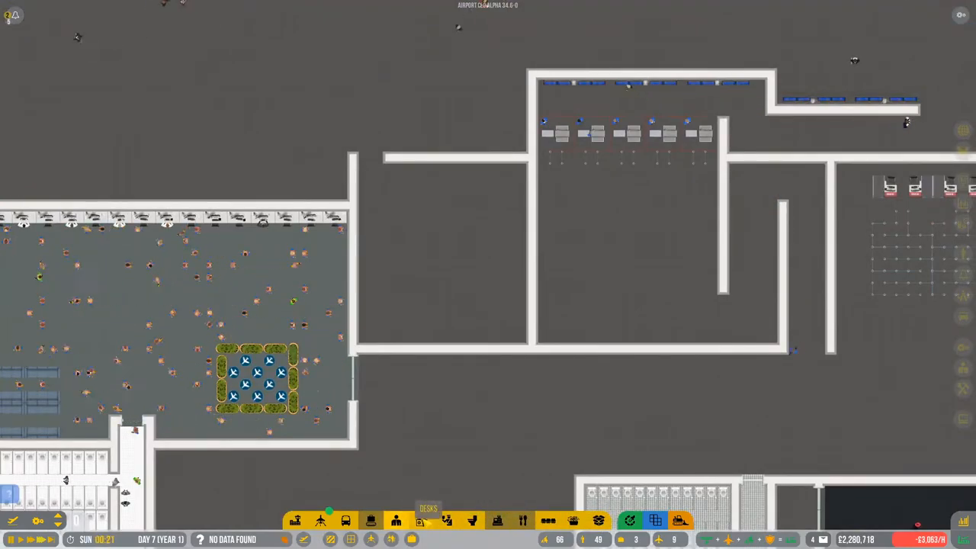
Step: Place rows of toilets and sinks in the room beside the departure lounge
left_click(471, 521)
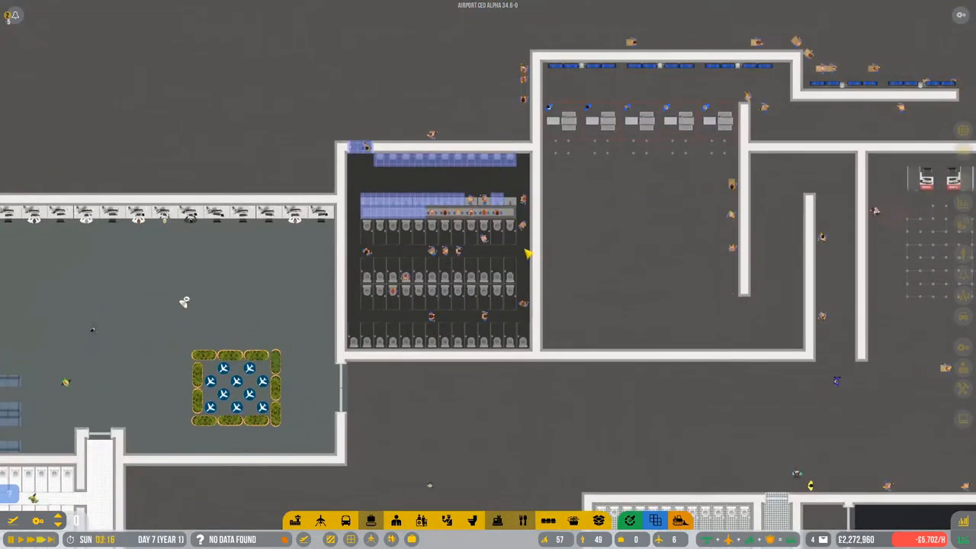
left_click(450, 251)
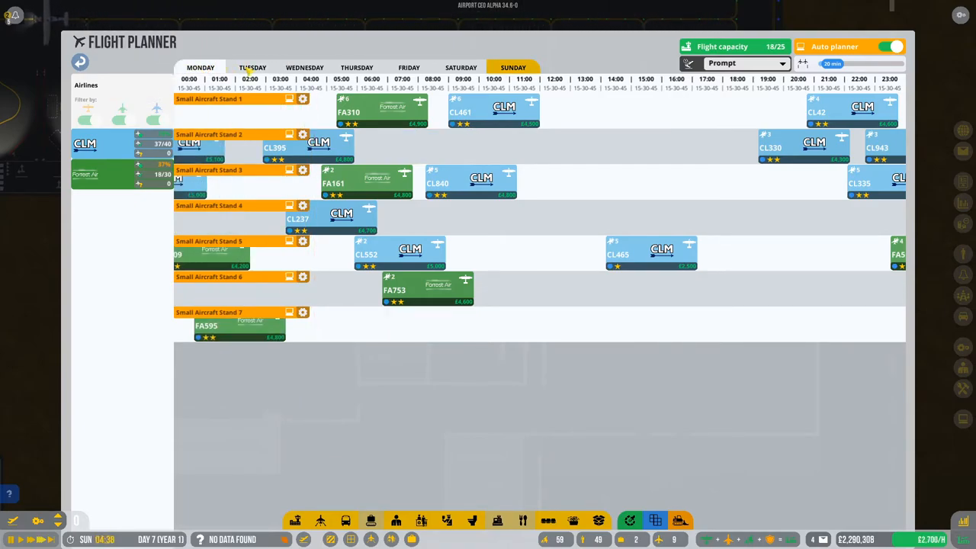
Step: Review the CLM and Forrest Air stand schedule across all seven small aircraft stands
left_click(460, 67)
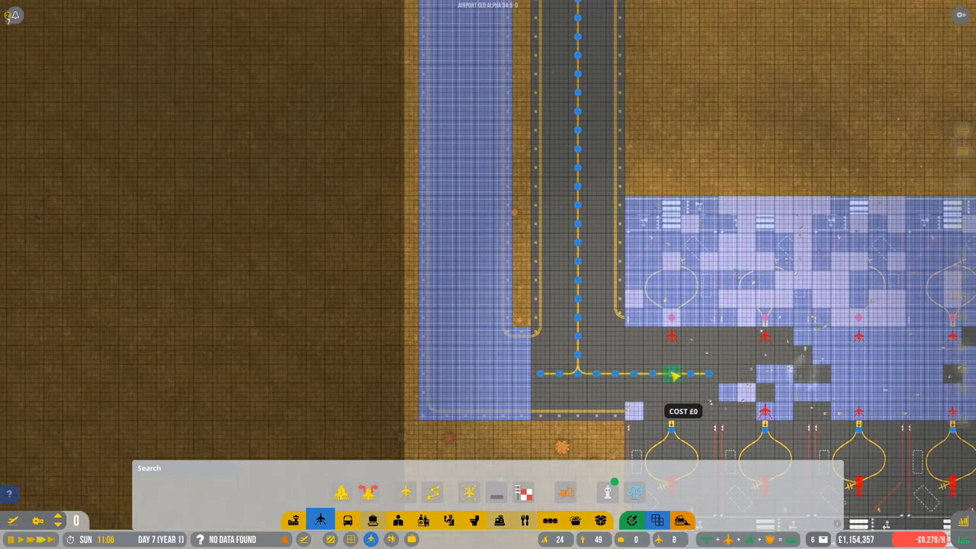
Step: Draw taxiway markings from the main taxiway into the general aviation stand rows
scroll("down", 3)
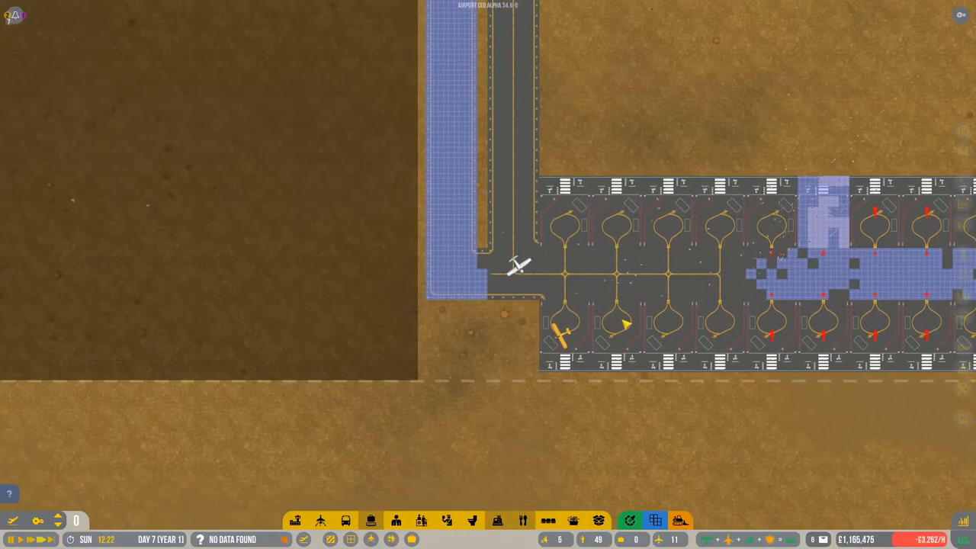
Step: Show the airside asphalt road tile details in the vehicles/roads build menu
scroll("down", 3)
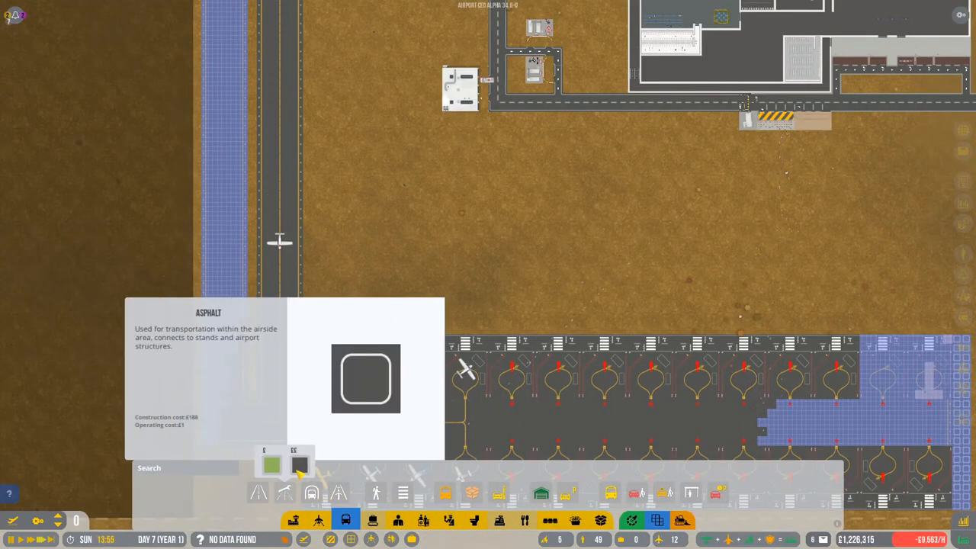
Step: List the five passenger service agent candidates in Staff > Applicants
left_click_drag(494, 110, 500, 330)
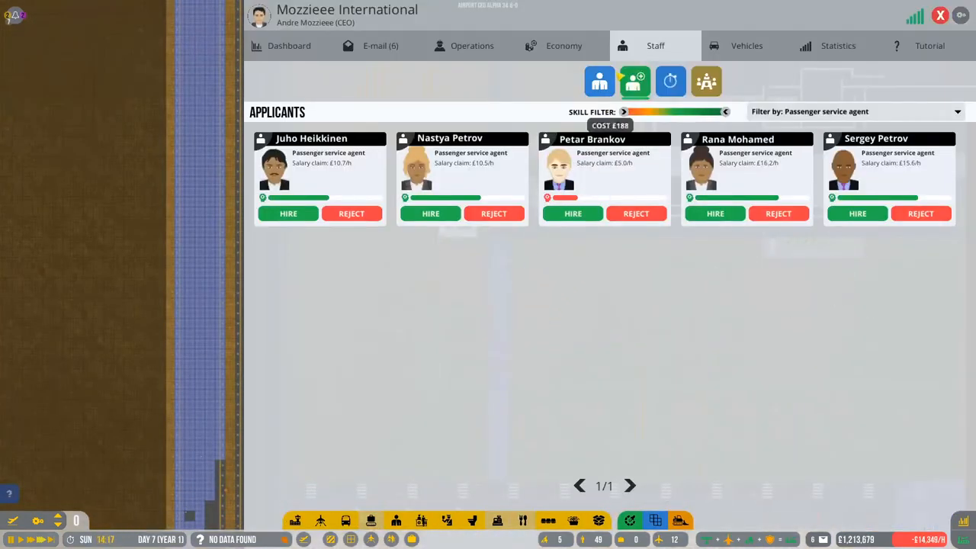
left_click(747, 46)
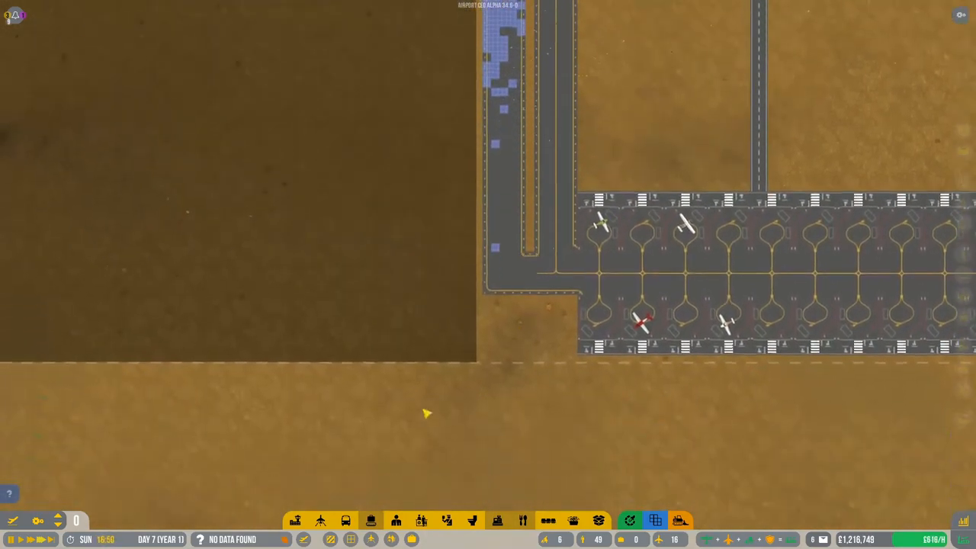
Step: Bring up the taxiway building options beside the general aviation stand block
left_click(320, 520)
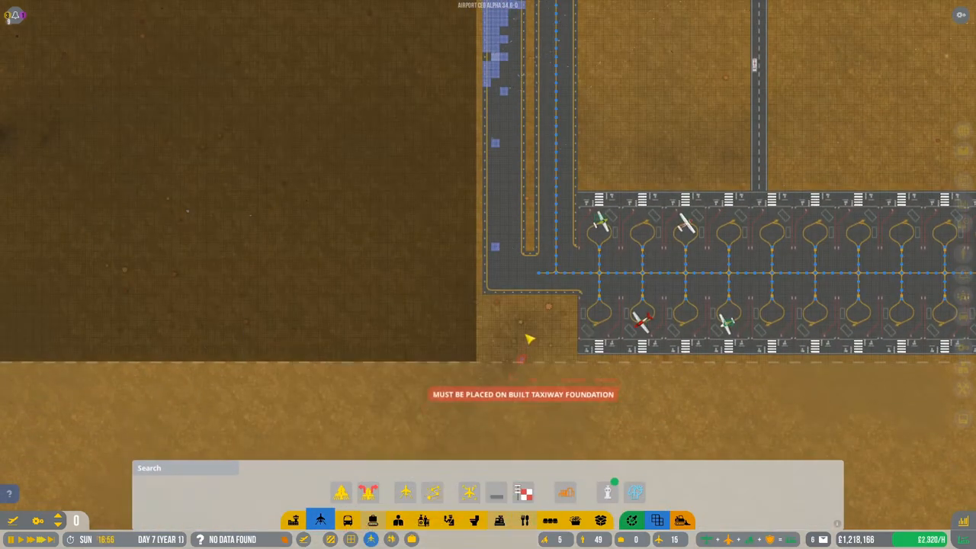